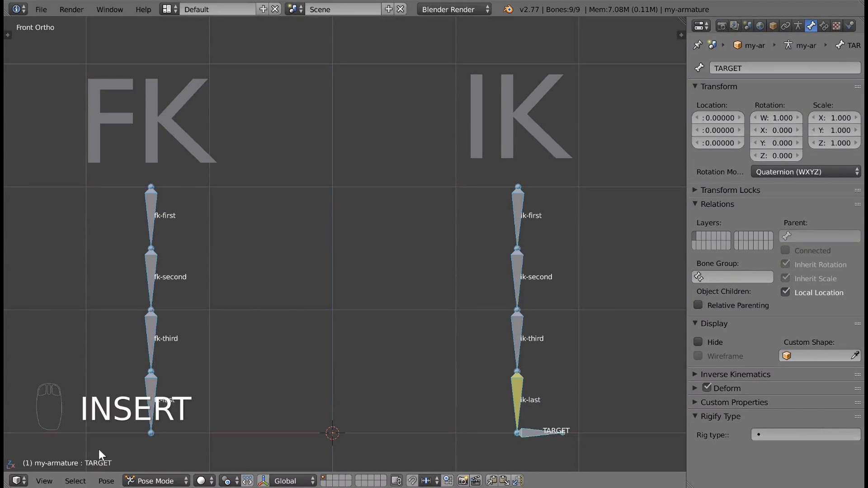
Step: Rotate fk-first to swing the FK chain and pull TARGET upward so the IK chain bends after it
{"action": "left_click", "coordinate": [151, 199]}
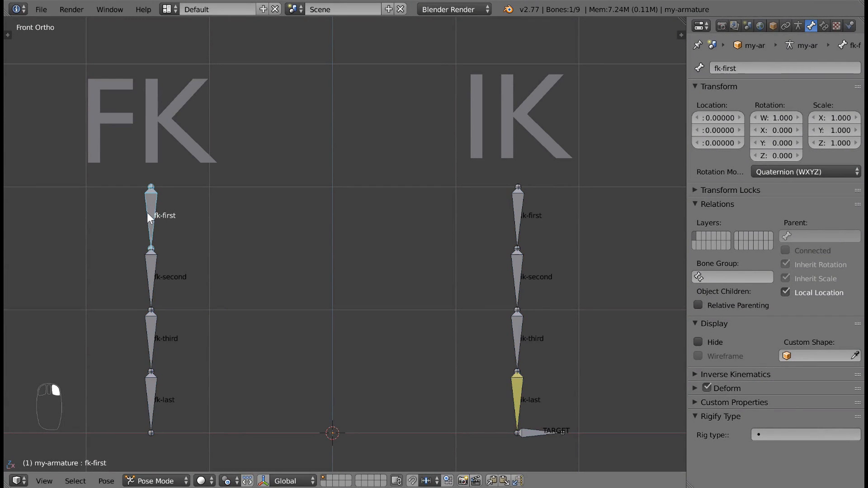
{"action": "key", "text": "r"}
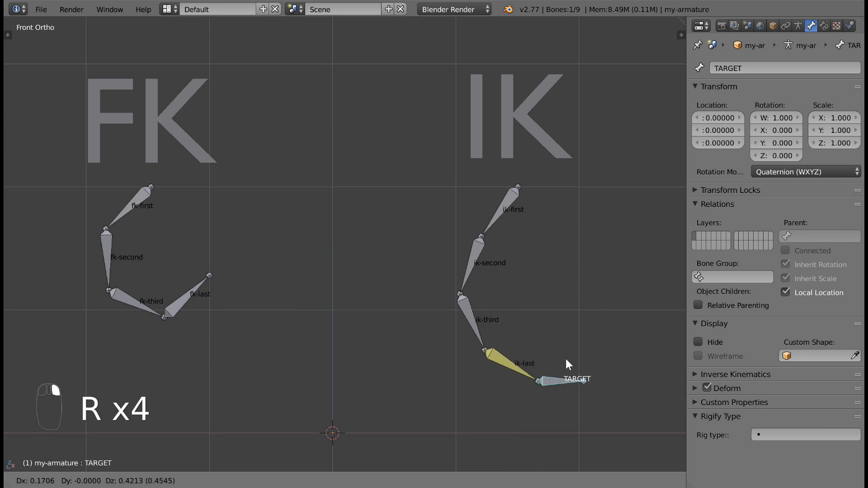
{"action": "left_click_drag", "start_coordinate": [542, 381], "coordinate": [581, 284]}
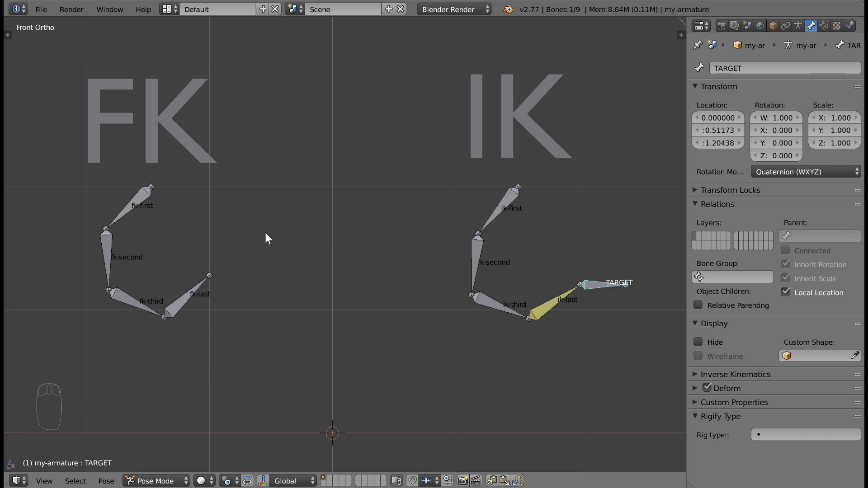
{"action": "mouse_move", "coordinate": [130, 143]}
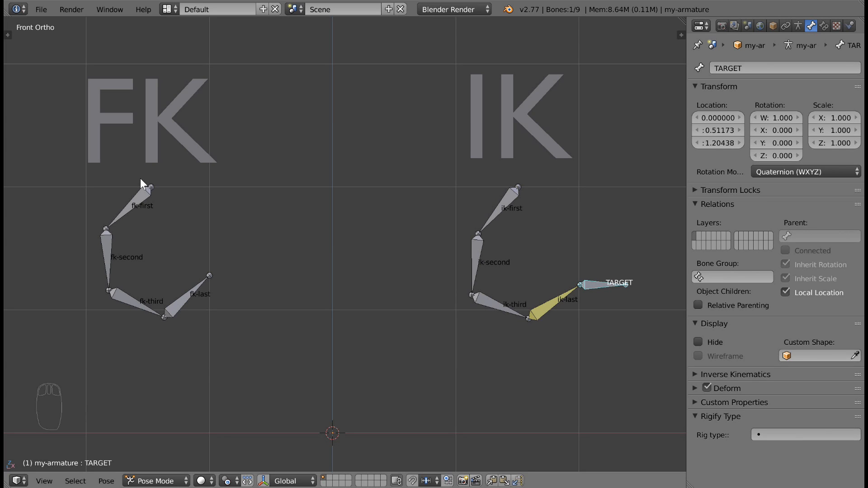
{"action": "left_click", "coordinate": [145, 193]}
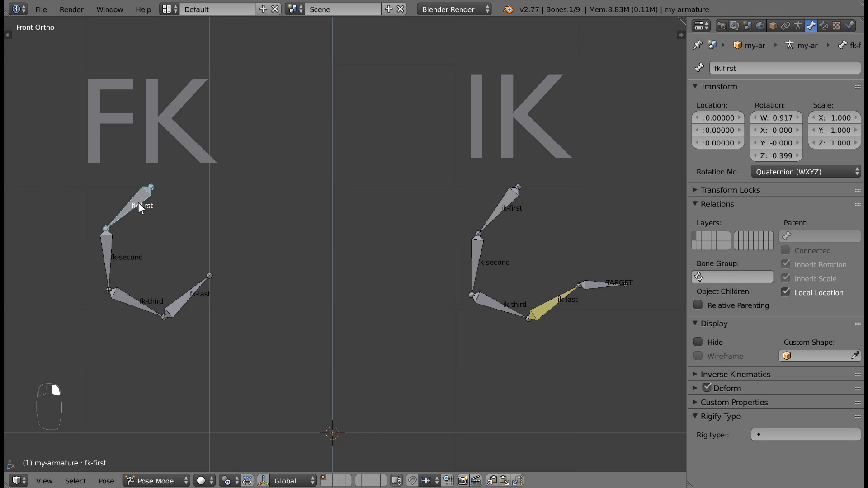
{"action": "key", "text": "r"}
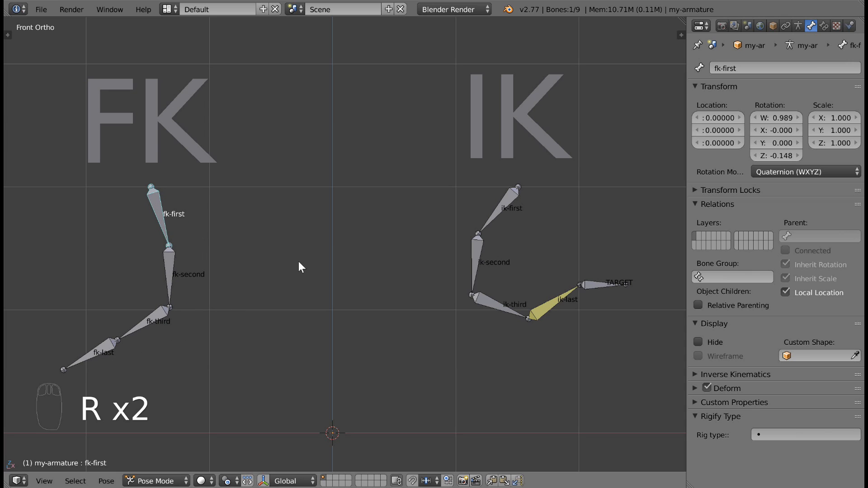
Step: Select the IK chain bones and TARGET, confirming the chain is driven only by TARGET
{"action": "left_click", "coordinate": [504, 208]}
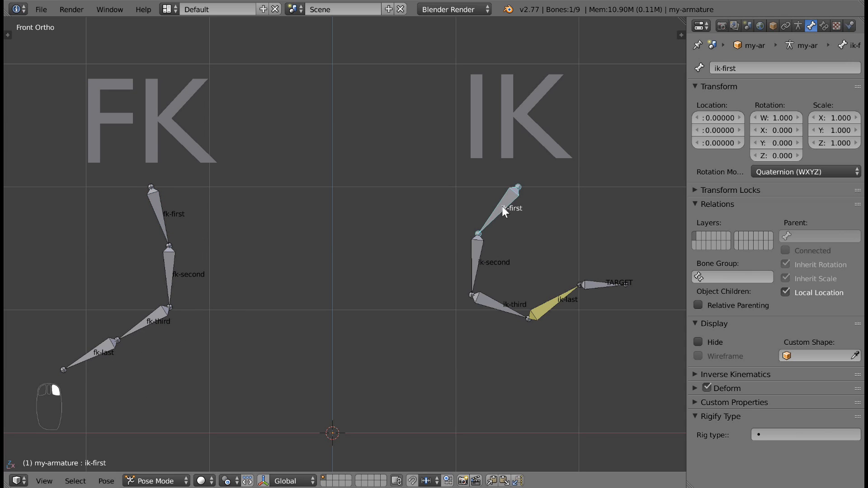
{"action": "left_click", "coordinate": [557, 305]}
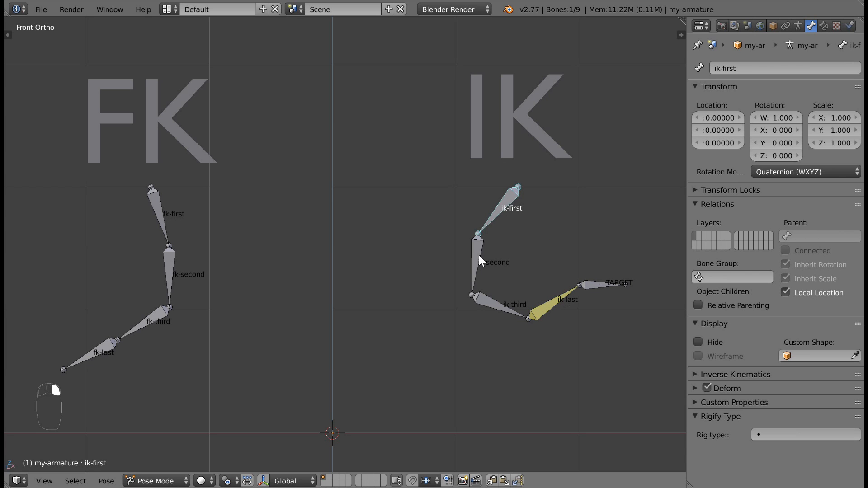
{"action": "left_click", "coordinate": [581, 285]}
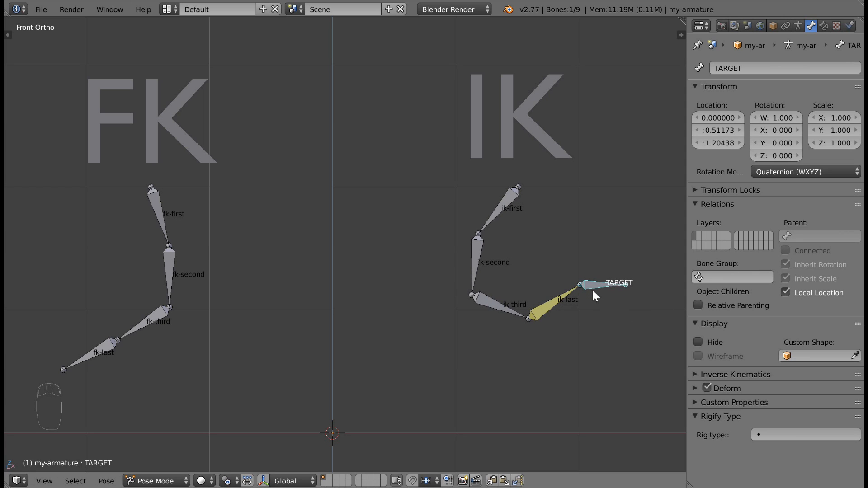
{"action": "mouse_move", "coordinate": [565, 364]}
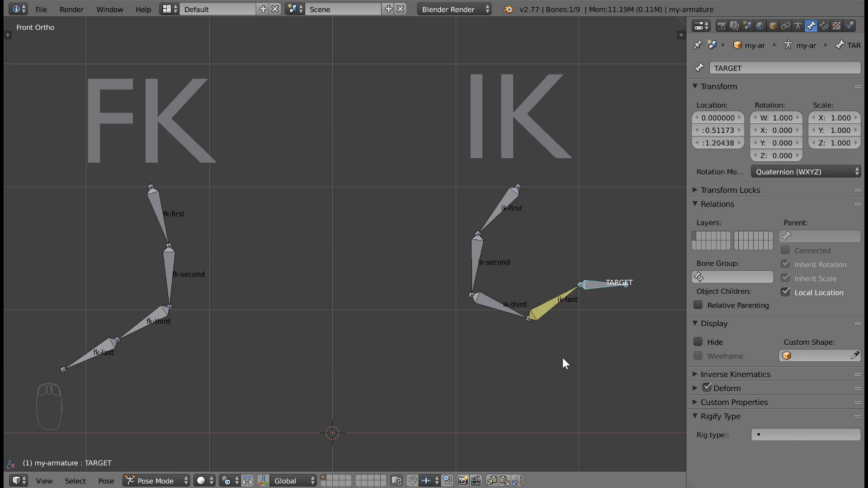
{"action": "mouse_move", "coordinate": [594, 280]}
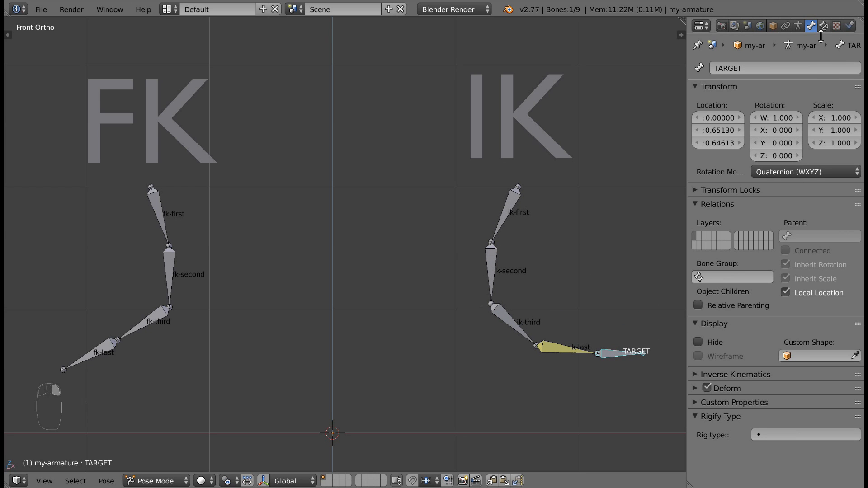
{"action": "mouse_move", "coordinate": [819, 236]}
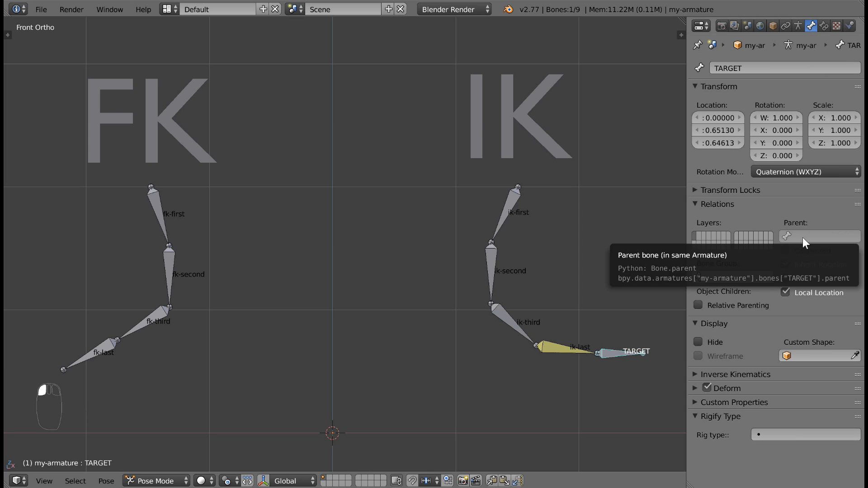
{"action": "mouse_move", "coordinate": [629, 346]}
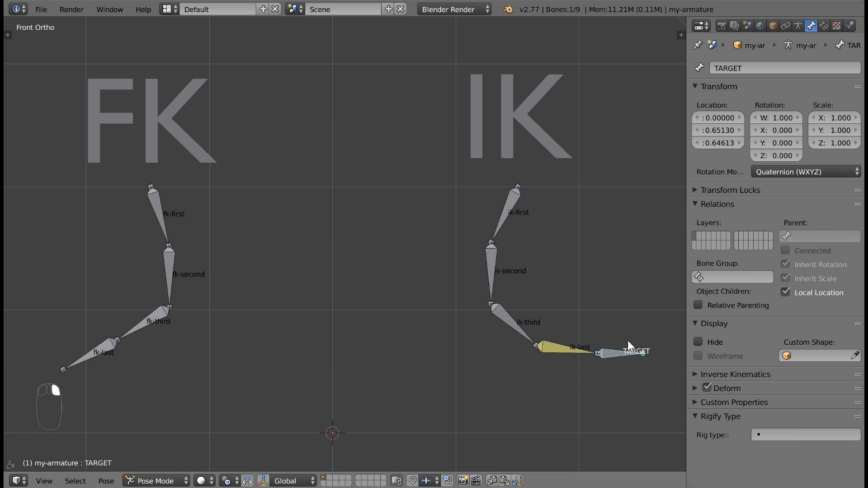
{"action": "key", "text": "Tab"}
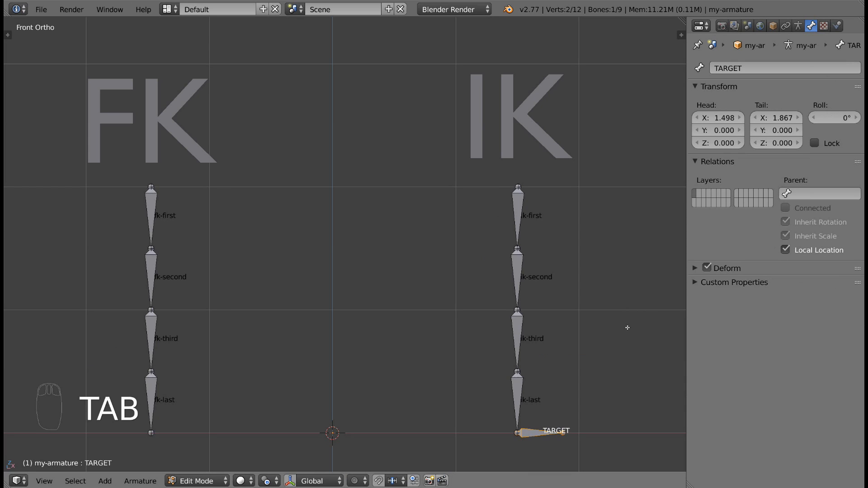
{"action": "left_click_drag", "start_coordinate": [521, 430], "coordinate": [578, 388]}
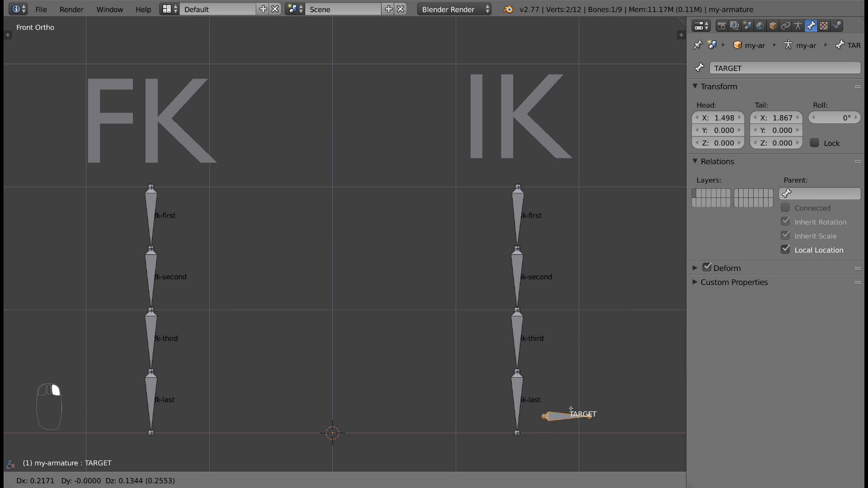
{"action": "key", "text": "Tab"}
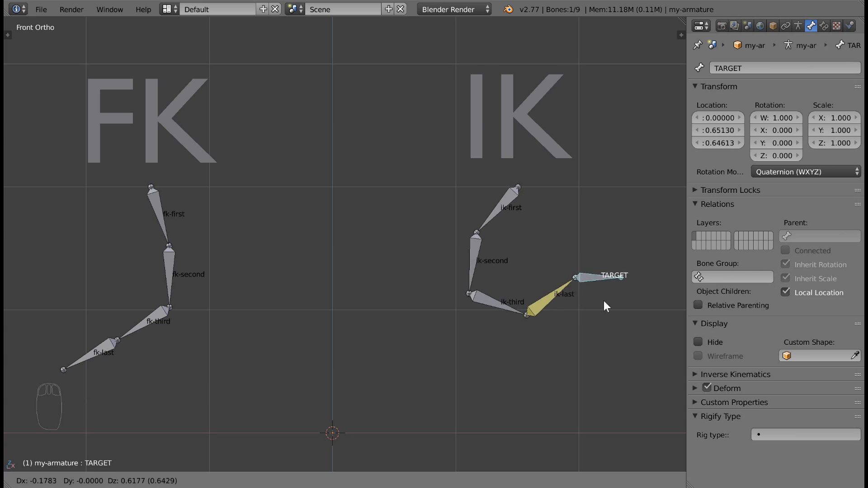
{"action": "left_click_drag", "start_coordinate": [608, 276], "coordinate": [651, 341]}
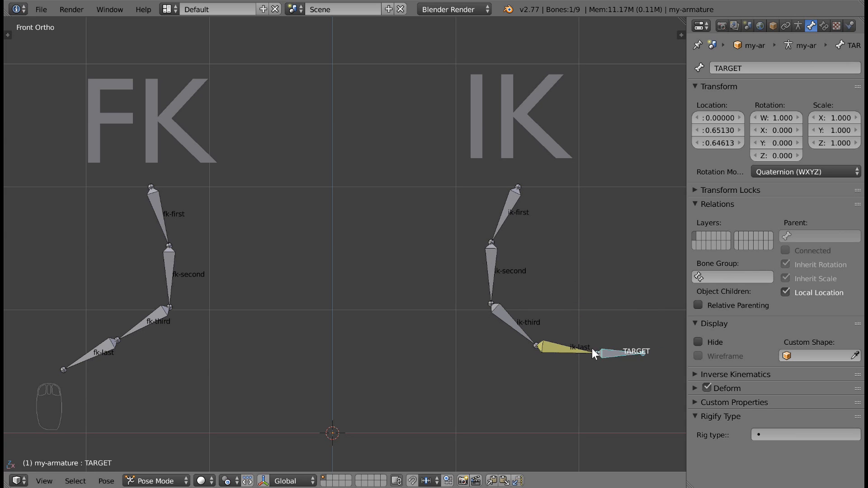
{"action": "mouse_move", "coordinate": [612, 409]}
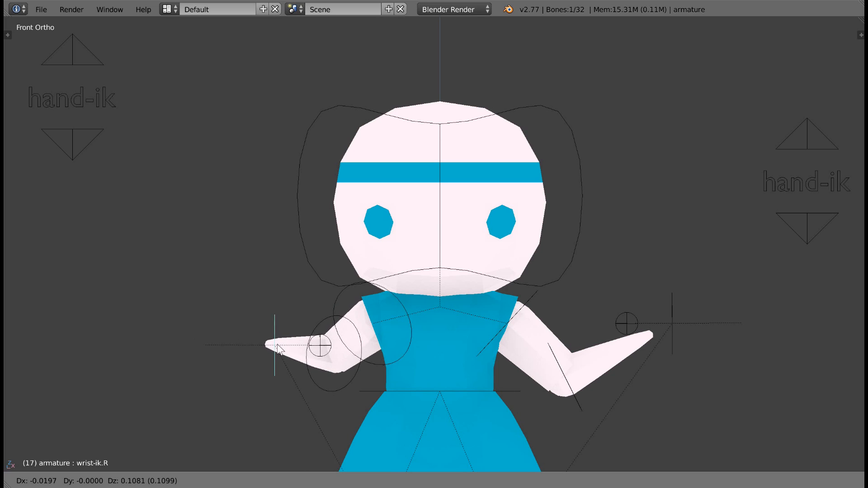
Step: Move the character's right hand control to pose the arm
{"action": "left_click_drag", "start_coordinate": [277, 346], "coordinate": [308, 382]}
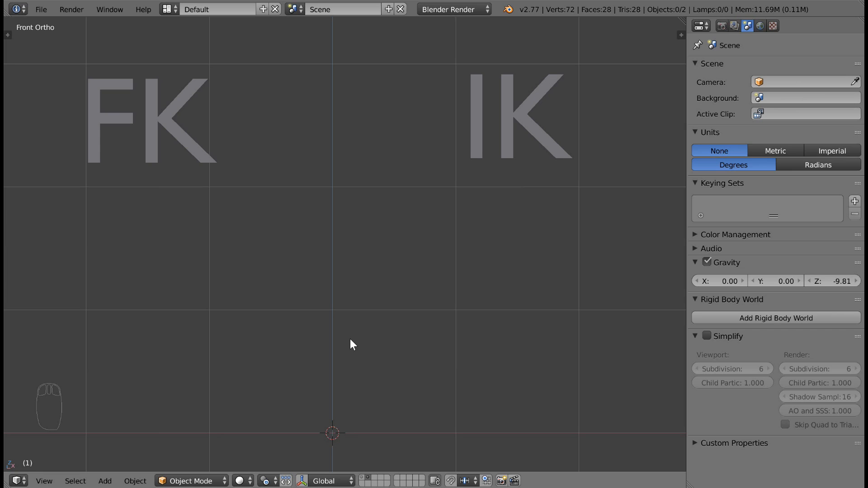
Step: Add a single-bone armature under FK, subdivide it into four bones and enter Pose Mode
{"action": "key", "text": "shift+a"}
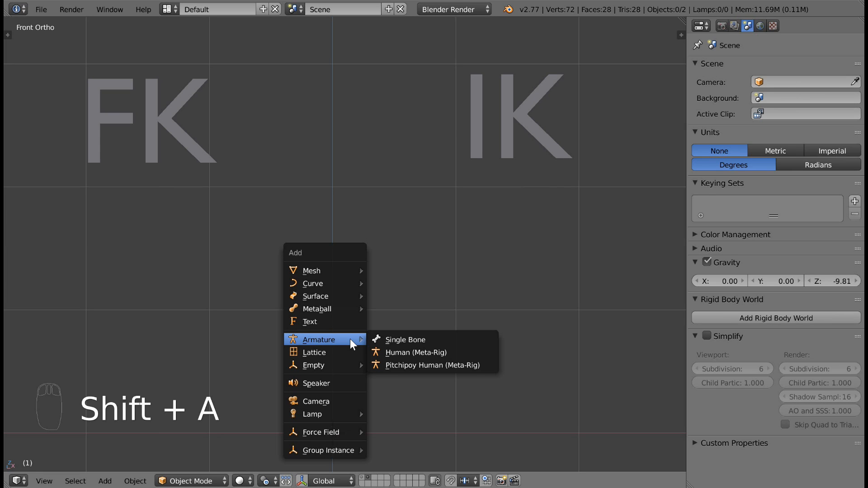
{"action": "mouse_move", "coordinate": [408, 340]}
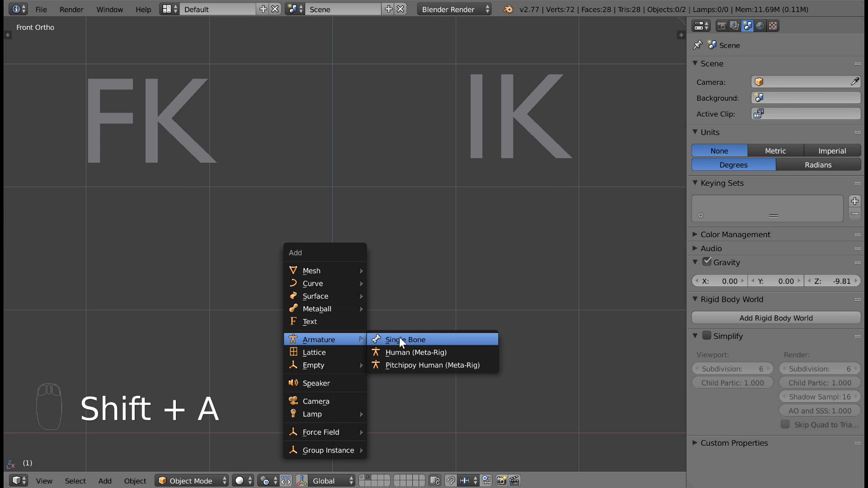
{"action": "left_click", "coordinate": [404, 339]}
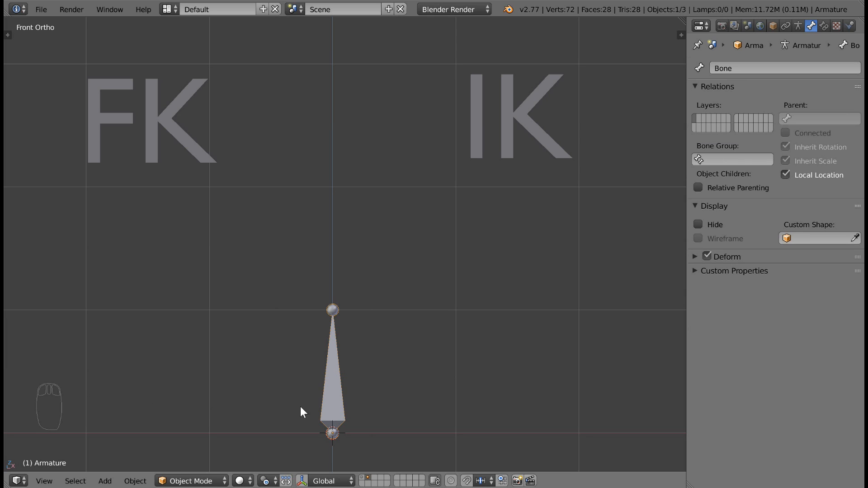
{"action": "key", "text": "Tab"}
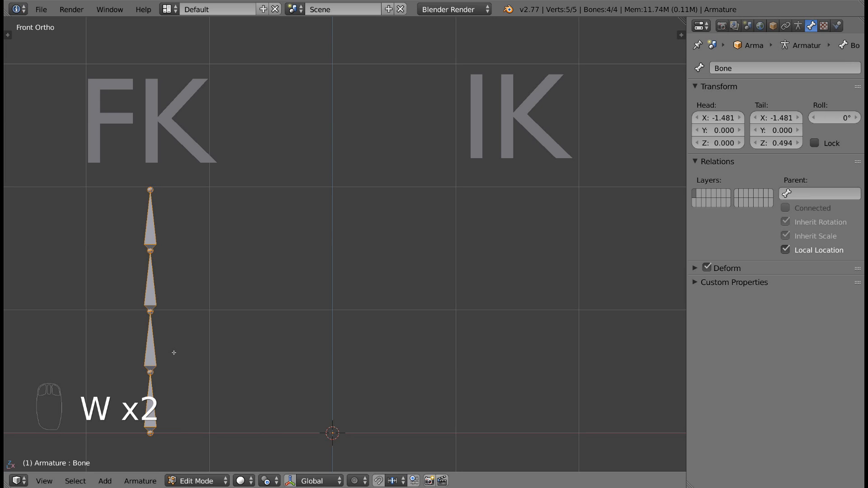
{"action": "key", "text": "Alt+f"}
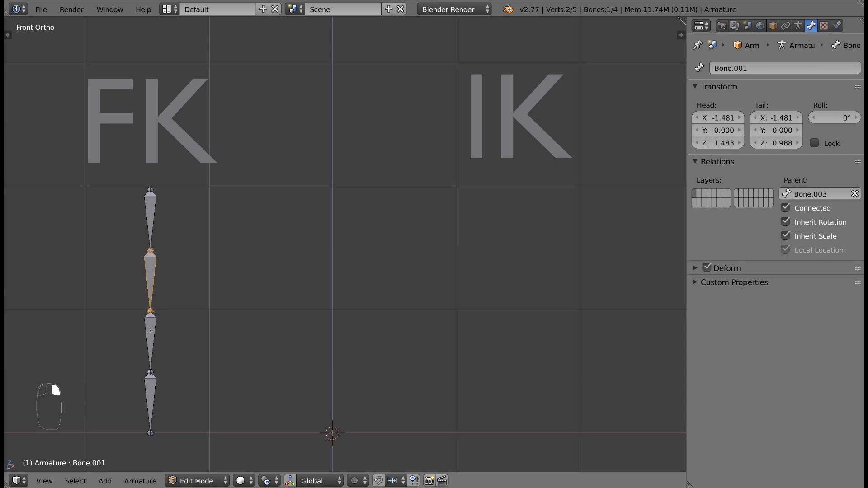
{"action": "left_click", "coordinate": [150, 398]}
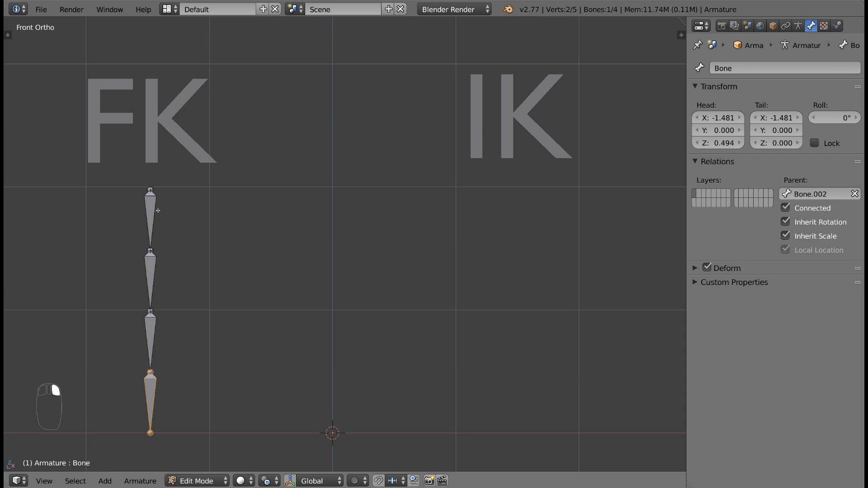
{"action": "mouse_move", "coordinate": [156, 249]}
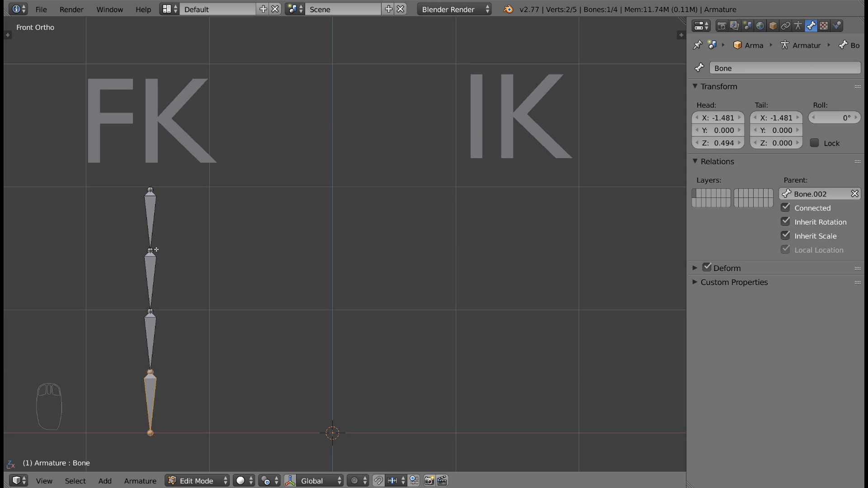
{"action": "key", "text": "Tab"}
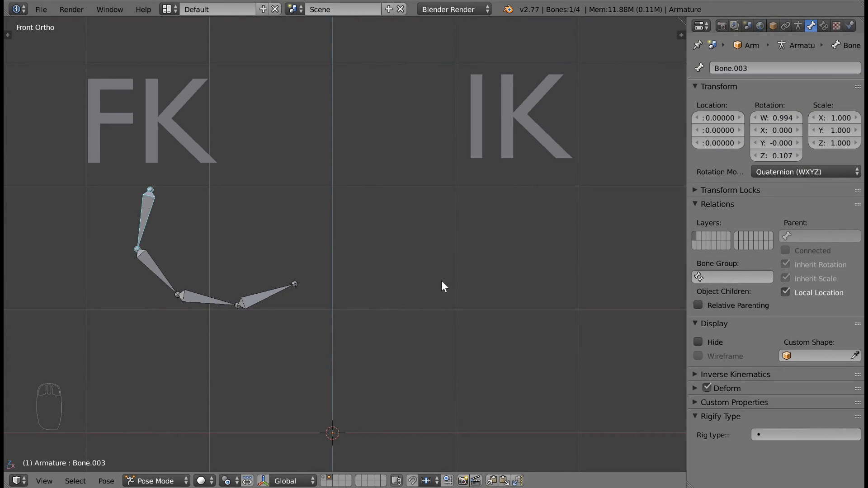
Step: In Edit Mode create the IK-side bone chain and extend a new bone from its base
{"action": "key", "text": "Tab"}
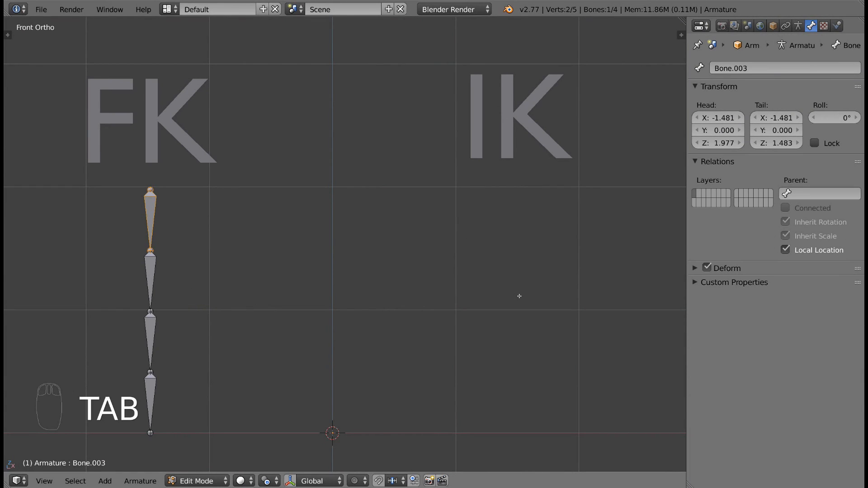
{"action": "key", "text": "shift+a"}
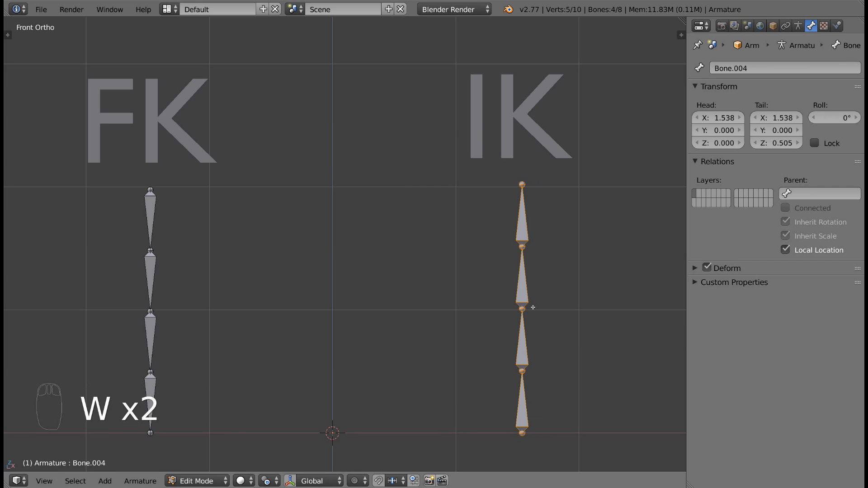
{"action": "mouse_move", "coordinate": [527, 273]}
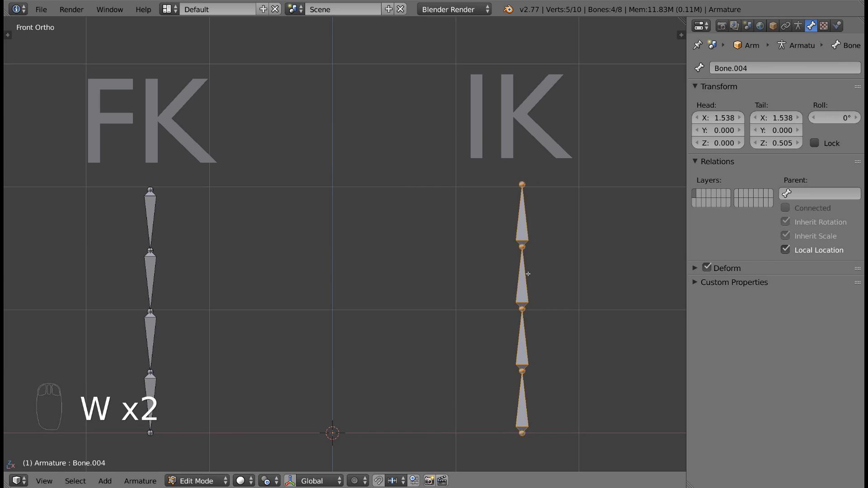
{"action": "key", "text": "alt+f"}
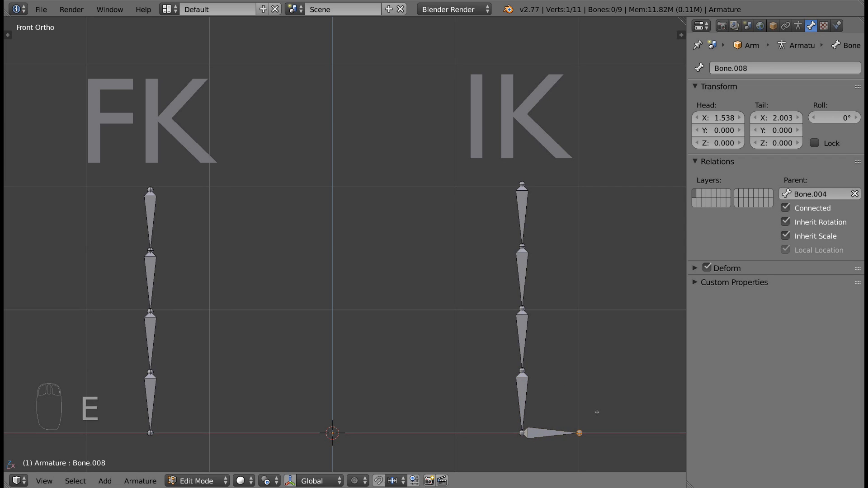
Step: Clear the horizontal bone's parent, then select the bottom FK bone for renaming
{"action": "left_click", "coordinate": [553, 434]}
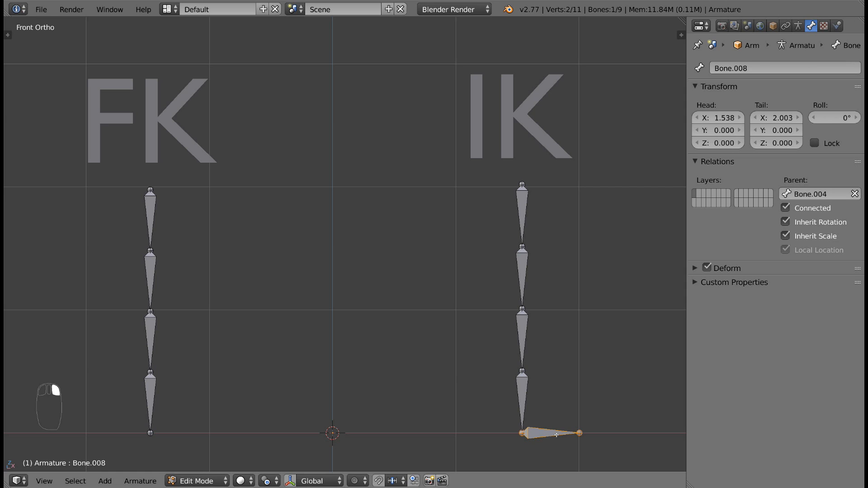
{"action": "key", "text": "alt+p"}
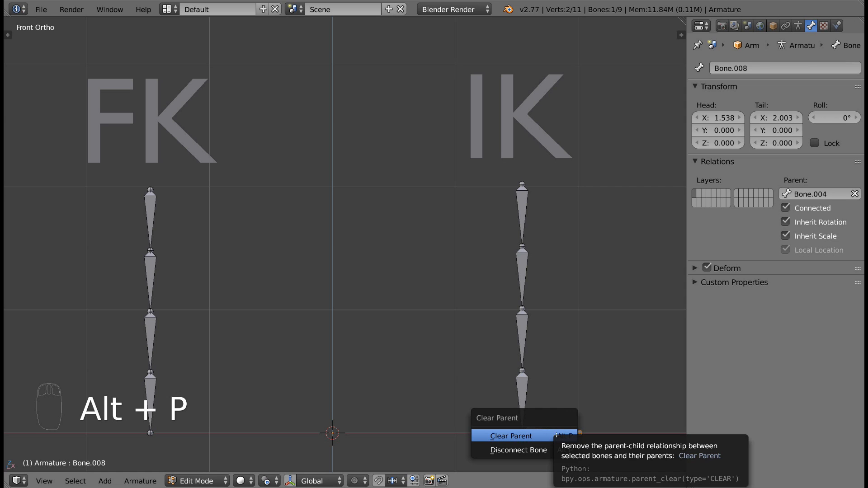
{"action": "left_click", "coordinate": [510, 436]}
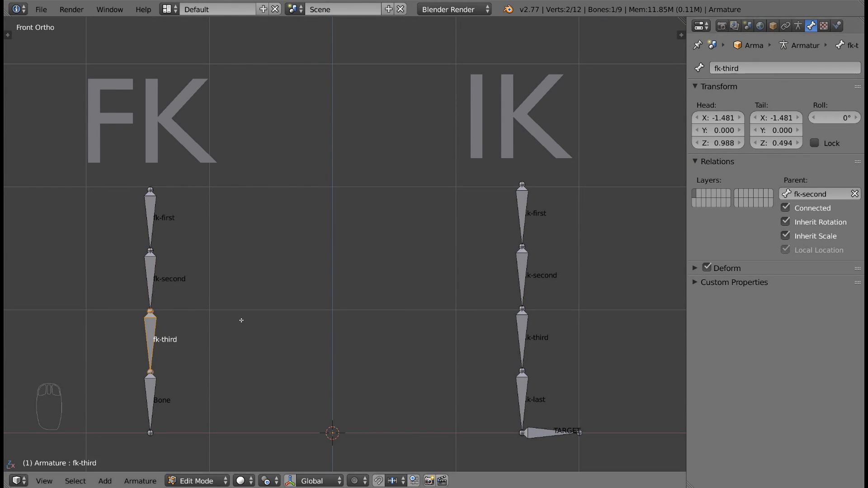
{"action": "left_click", "coordinate": [150, 400]}
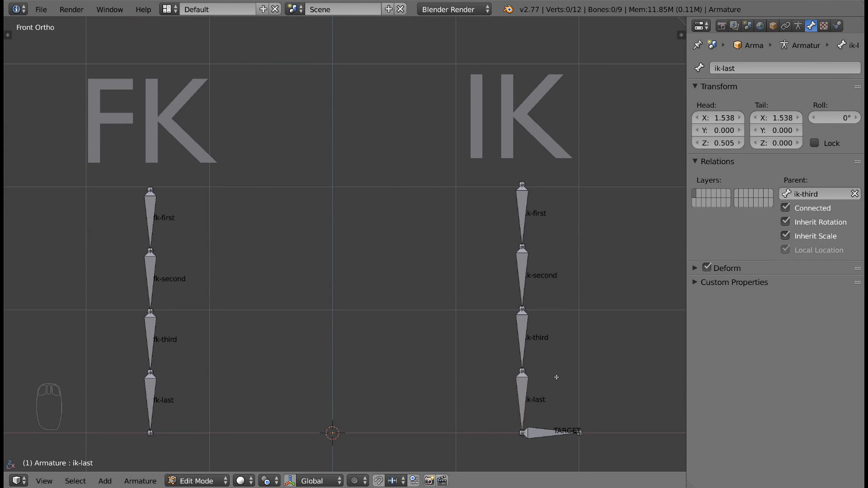
{"action": "mouse_move", "coordinate": [527, 393]}
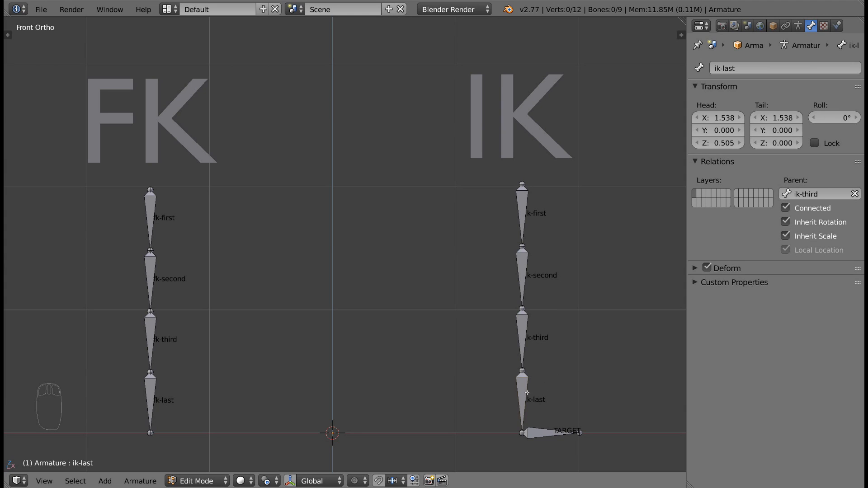
Step: Select ik-last, switch to Pose Mode and show its Bone Constraints panel
{"action": "left_click", "coordinate": [521, 399]}
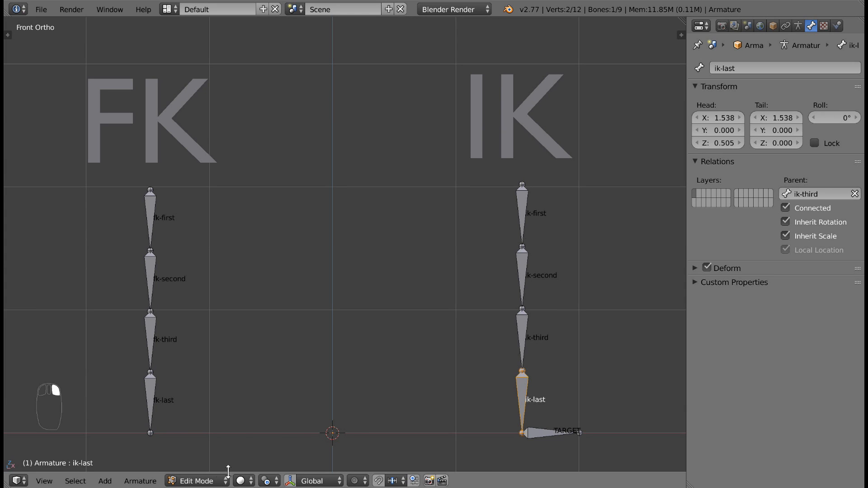
{"action": "left_click", "coordinate": [196, 481]}
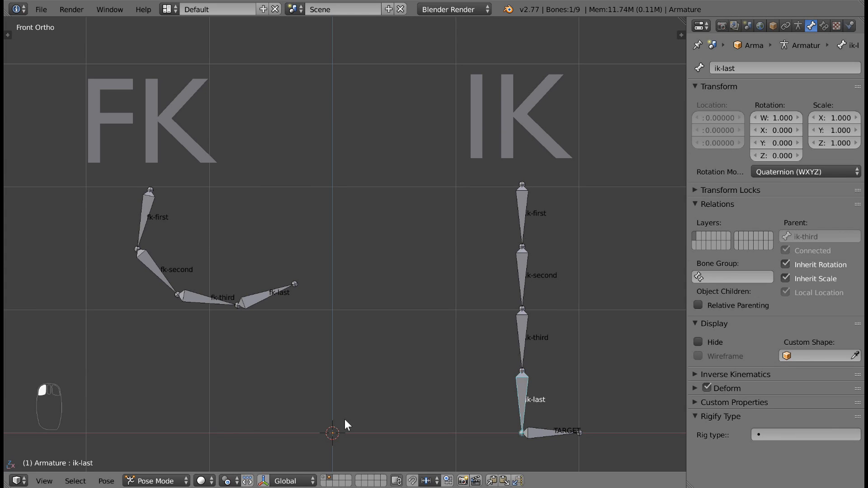
{"action": "mouse_move", "coordinate": [525, 381]}
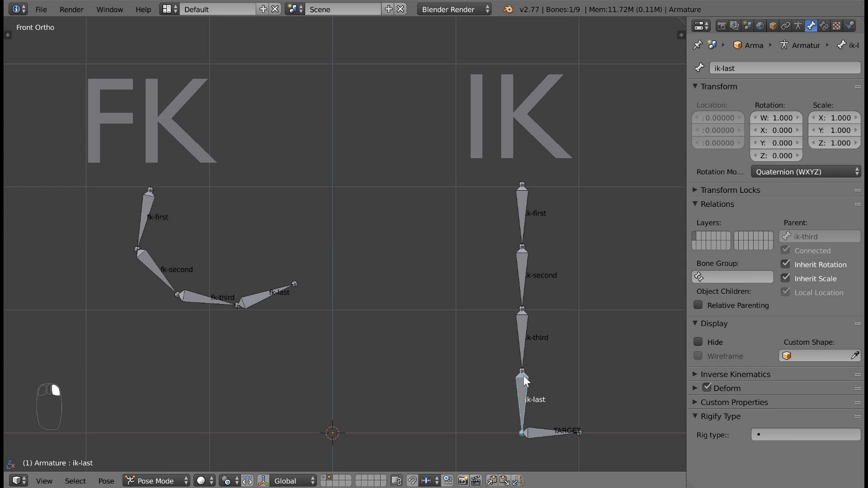
{"action": "left_click", "coordinate": [823, 25]}
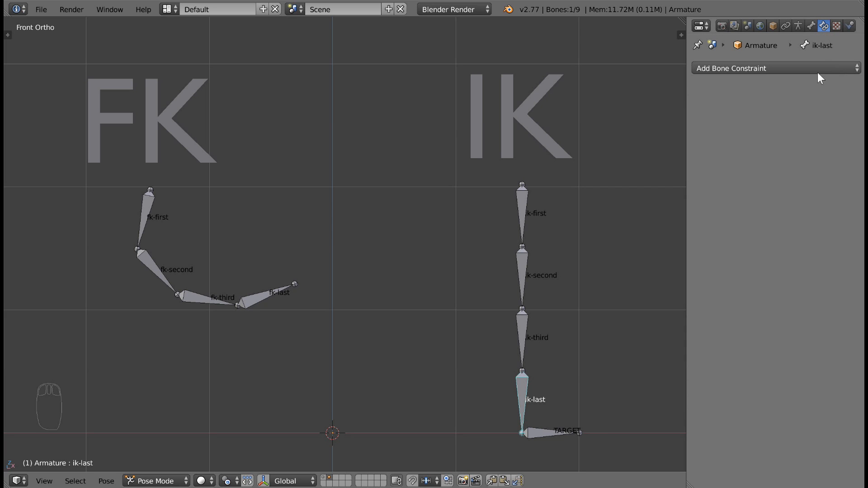
Step: Add an Inverse Kinematics constraint with Target Armature and Bone TARGET
{"action": "left_click", "coordinate": [769, 68]}
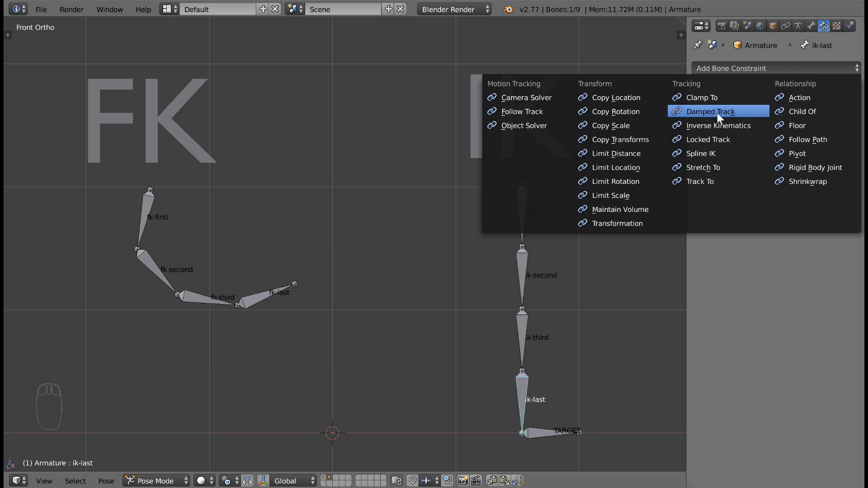
{"action": "left_click", "coordinate": [720, 126]}
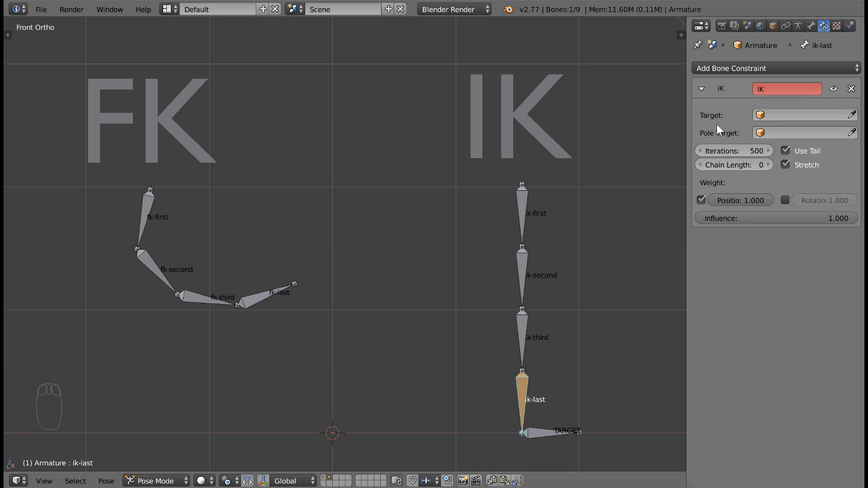
{"action": "left_click", "coordinate": [803, 115]}
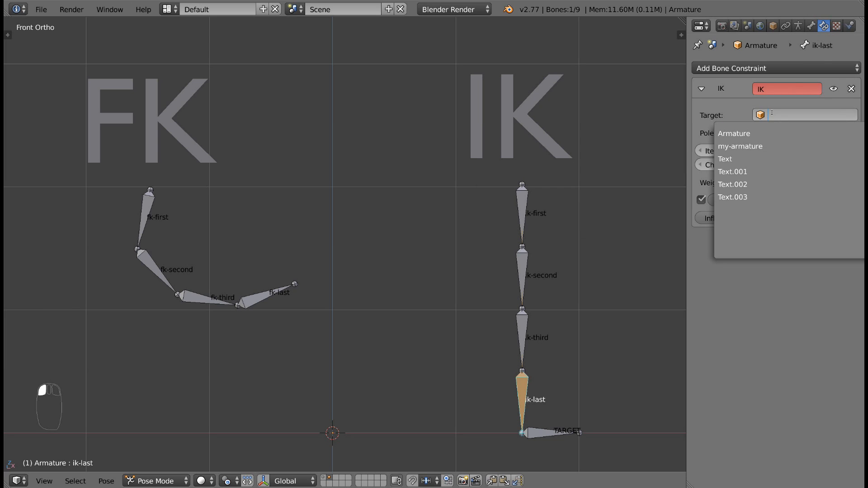
{"action": "mouse_move", "coordinate": [734, 133]}
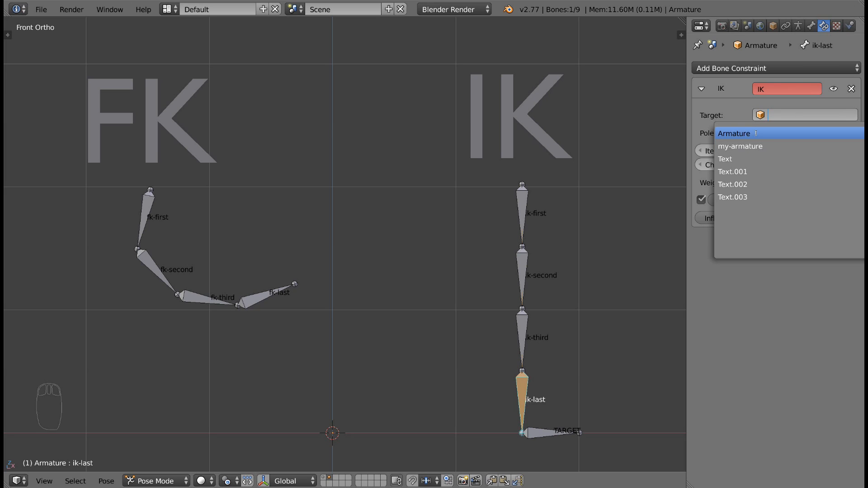
{"action": "left_click", "coordinate": [733, 134]}
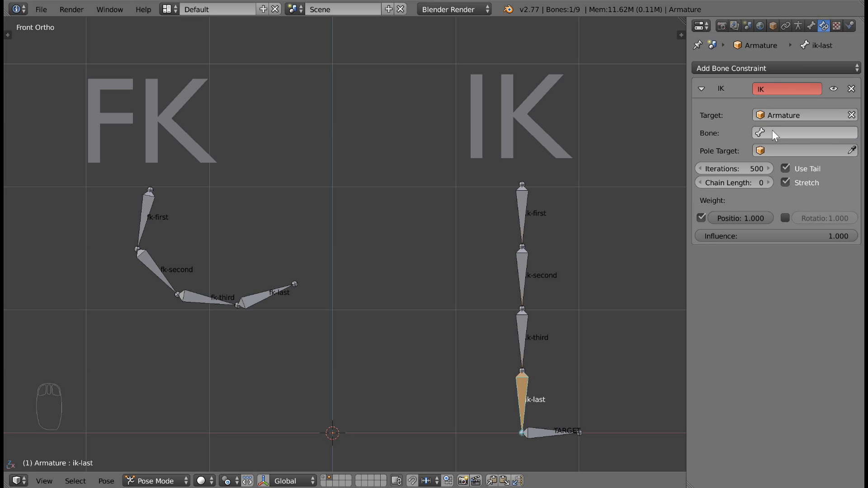
{"action": "left_click", "coordinate": [805, 133]}
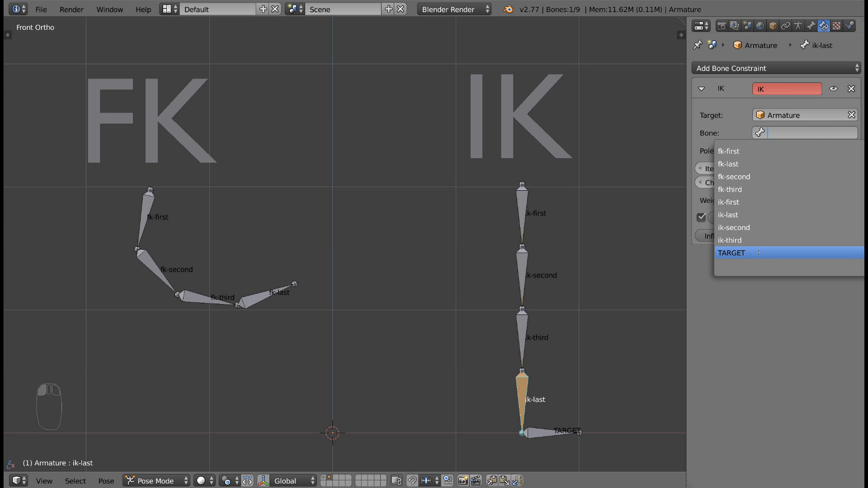
{"action": "left_click", "coordinate": [732, 254]}
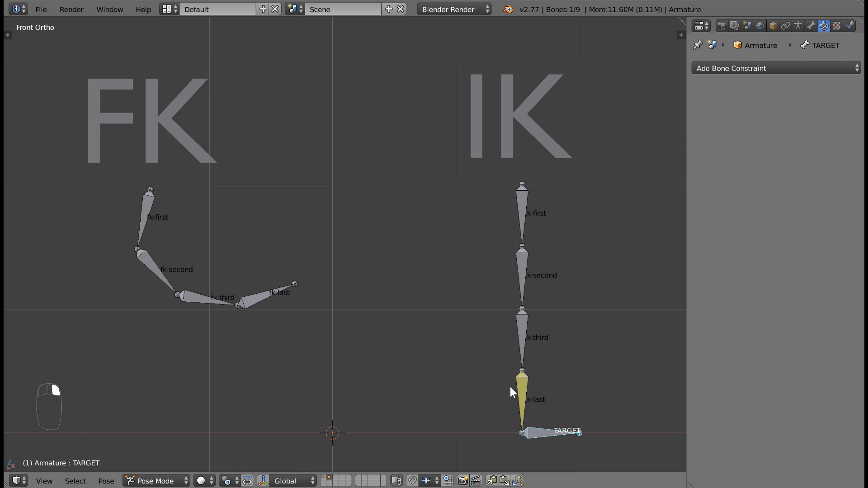
Step: Select TARGET then ik-last and add IK via Shift+I To Active Bone
{"action": "left_click", "coordinate": [521, 382]}
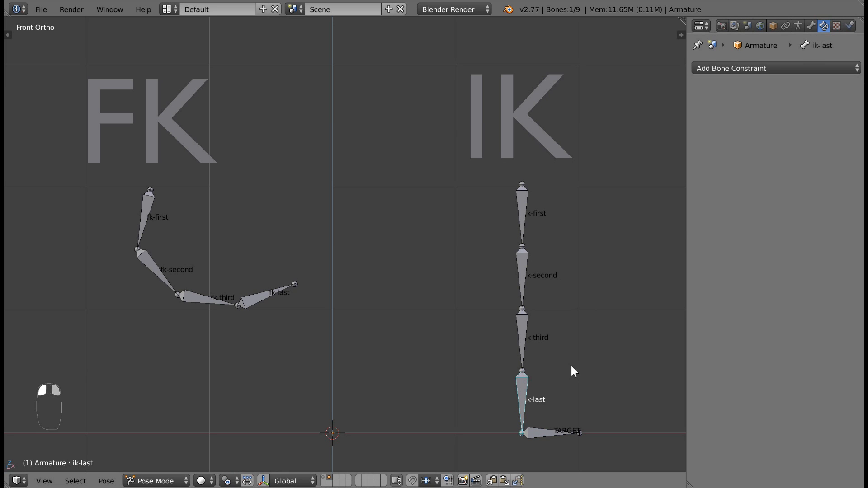
{"action": "left_click", "coordinate": [564, 433]}
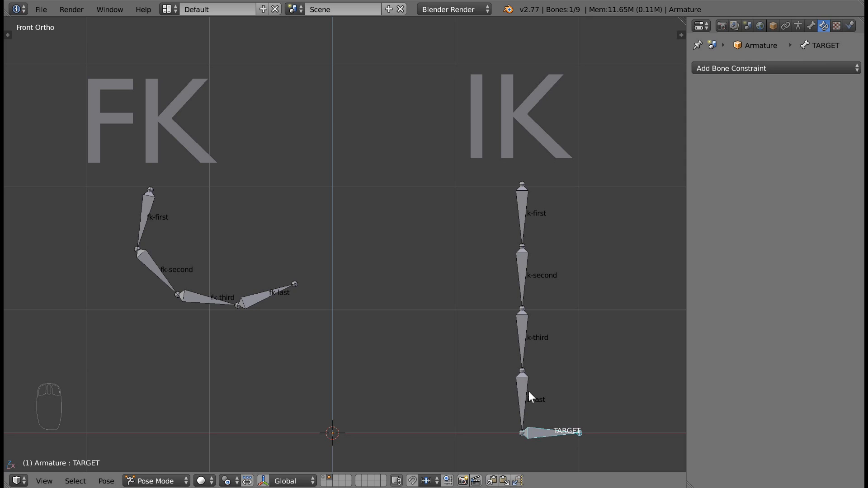
{"action": "left_click", "coordinate": [519, 394]}
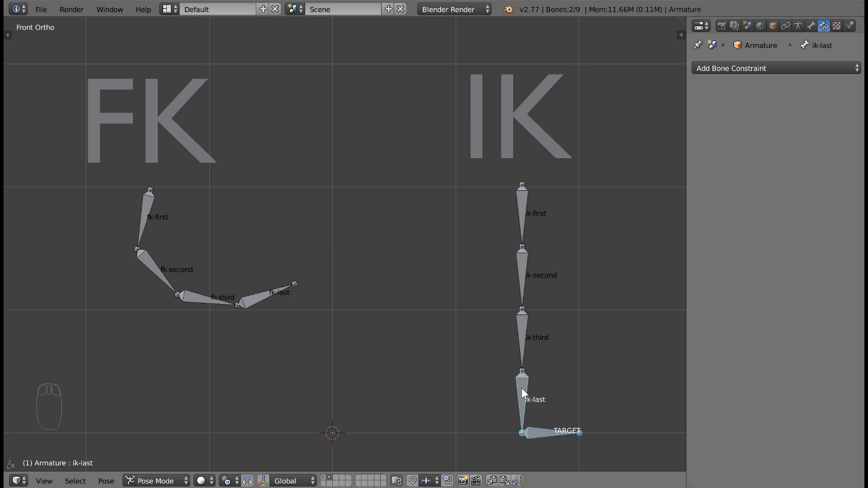
{"action": "key", "text": "shift+i"}
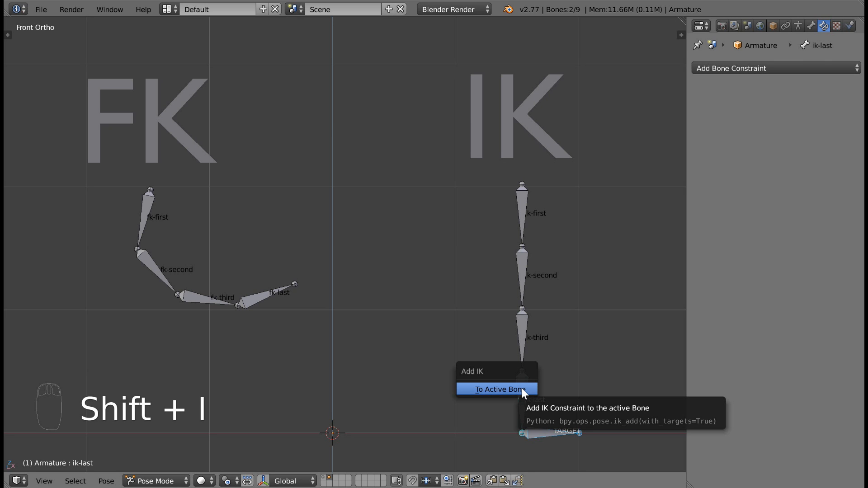
{"action": "left_click", "coordinate": [497, 389]}
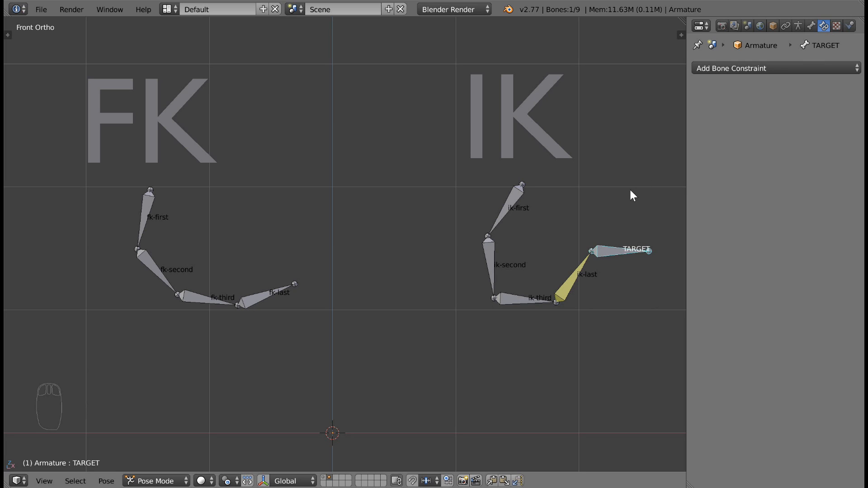
{"action": "mouse_move", "coordinate": [731, 68]}
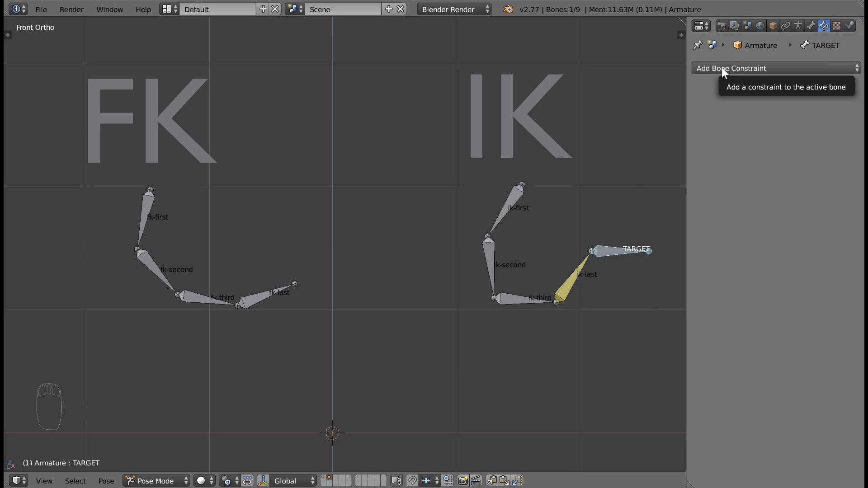
{"action": "mouse_move", "coordinate": [587, 286]}
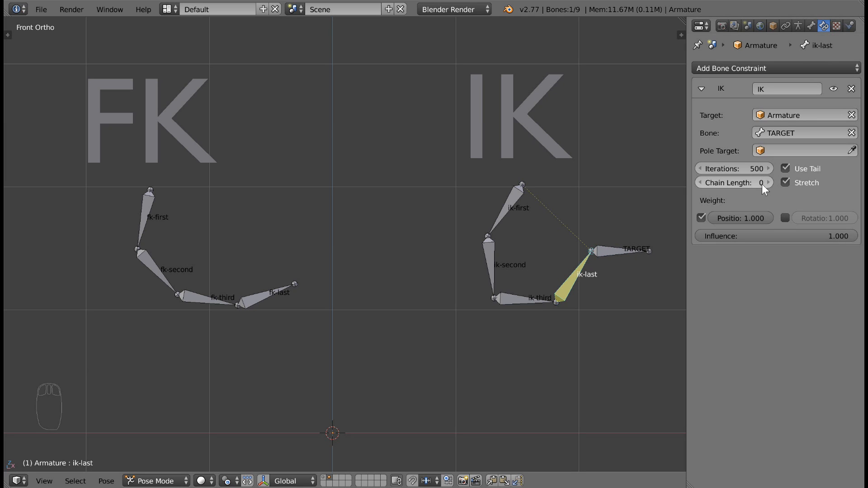
{"action": "mouse_move", "coordinate": [524, 187]}
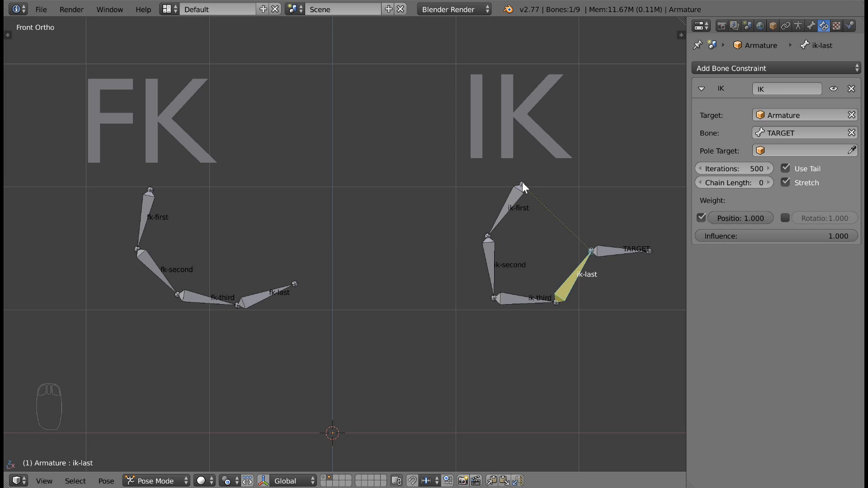
{"action": "mouse_move", "coordinate": [526, 192]}
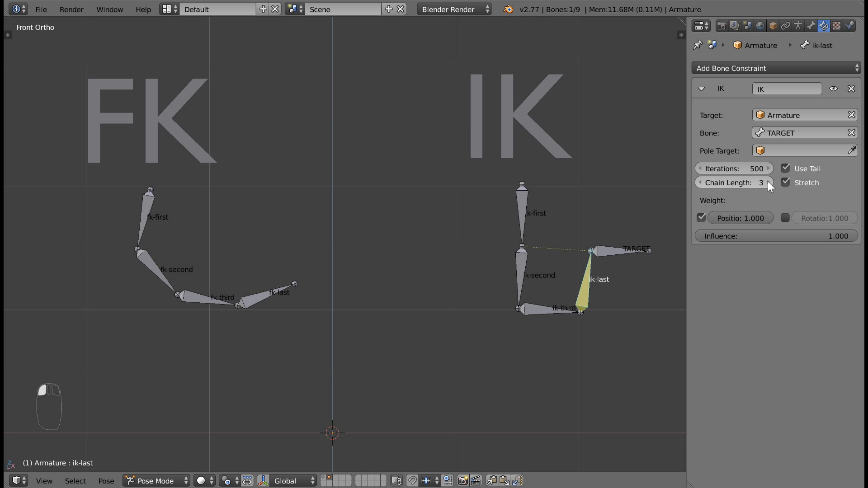
Step: Set the IK constraint's chain length to 3 bones
{"action": "left_click", "coordinate": [766, 183]}
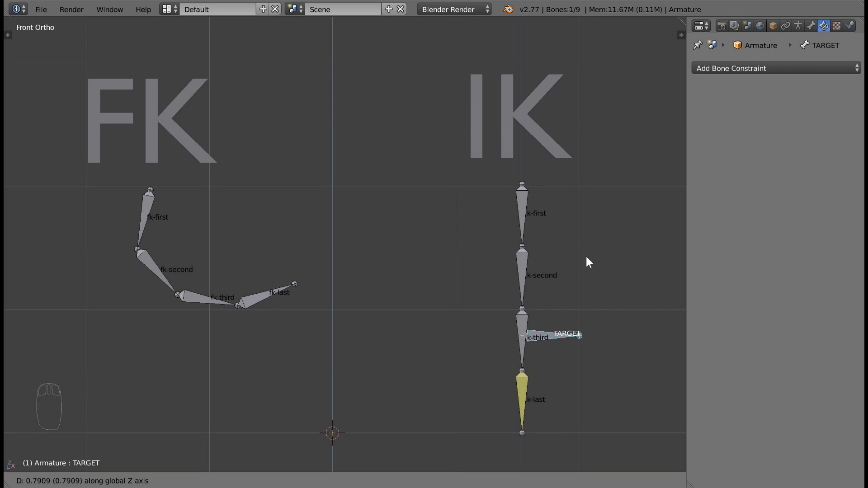
Step: Move TARGET down to the chain's lower end and compare with the rest pose
{"action": "left_click_drag", "start_coordinate": [564, 335], "coordinate": [564, 433]}
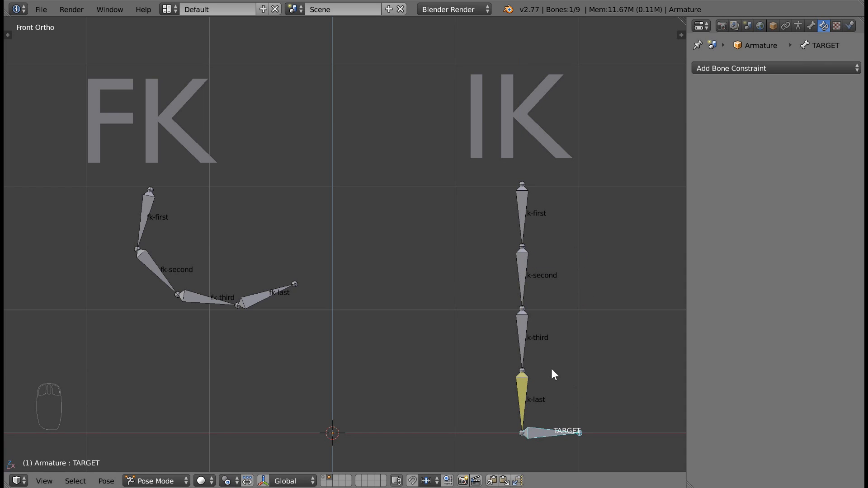
{"action": "key", "text": "Tab"}
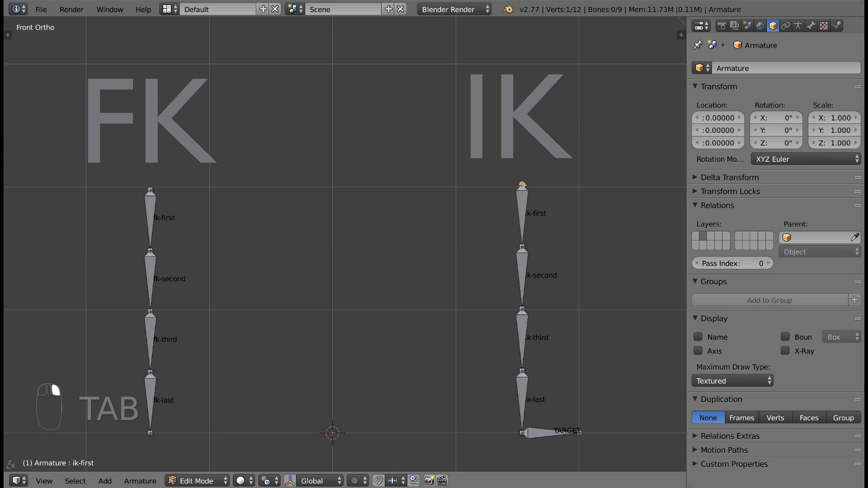
{"action": "key", "text": "g"}
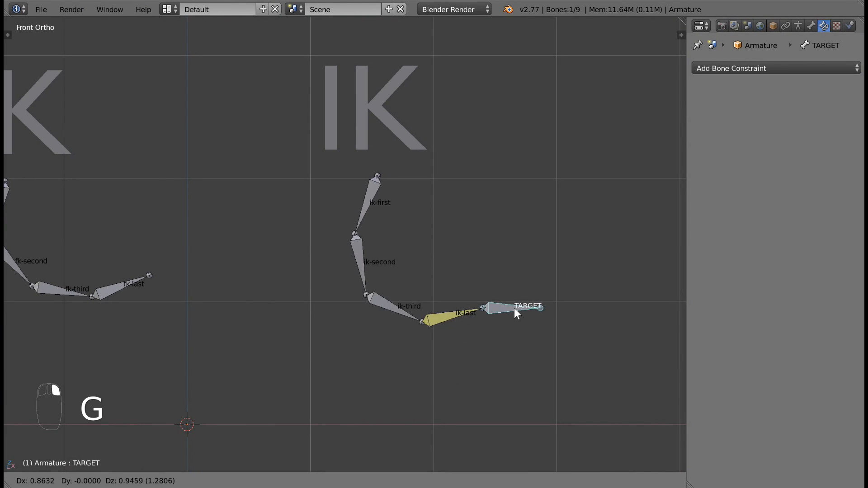
Step: Drag TARGET to several positions so the IK chain bends and follows it
{"action": "left_click_drag", "start_coordinate": [514, 313], "coordinate": [329, 302]}
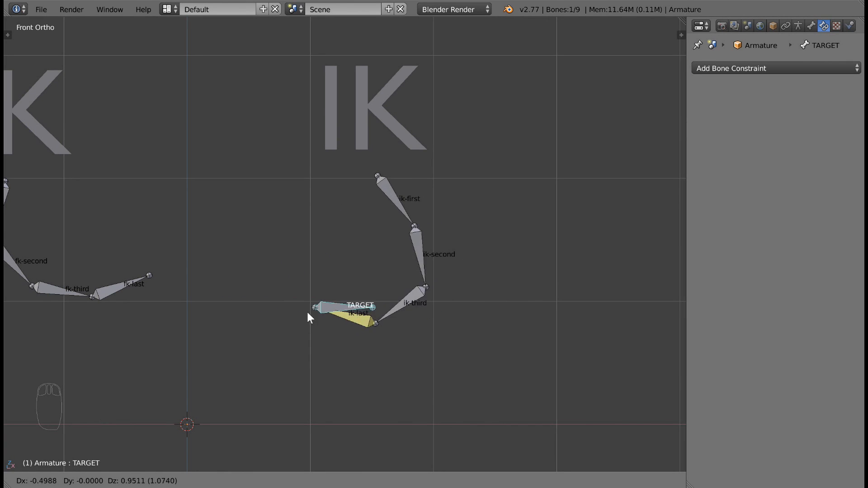
{"action": "left_click_drag", "start_coordinate": [360, 313], "coordinate": [498, 352]}
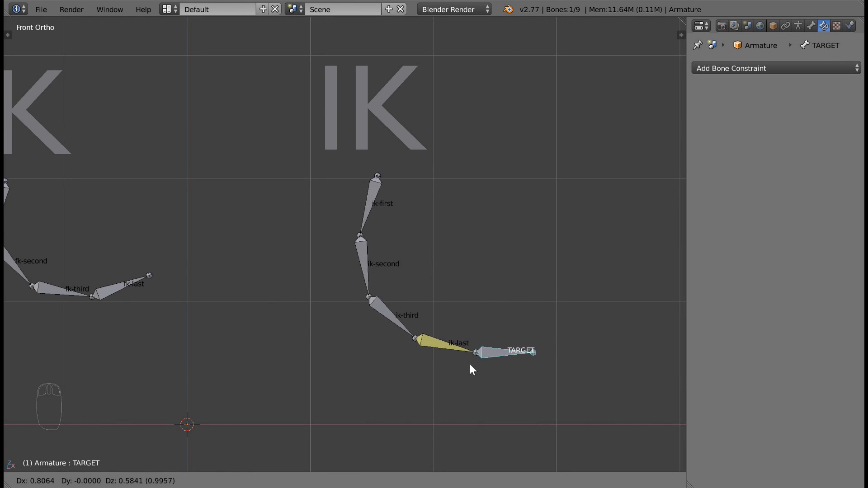
{"action": "left_click_drag", "start_coordinate": [521, 351], "coordinate": [435, 387]}
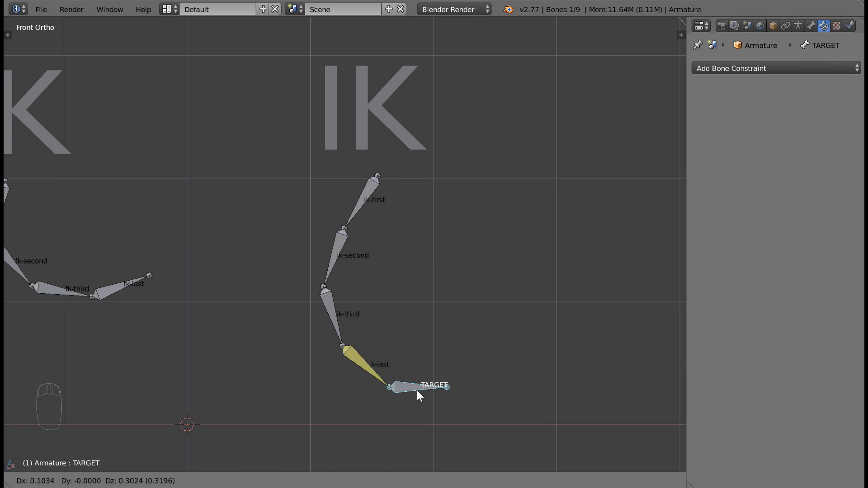
Step: Reset TARGET's location, then duplicate ik-second in Edit Mode and clear the copy's parent
{"action": "key", "text": "alt+g"}
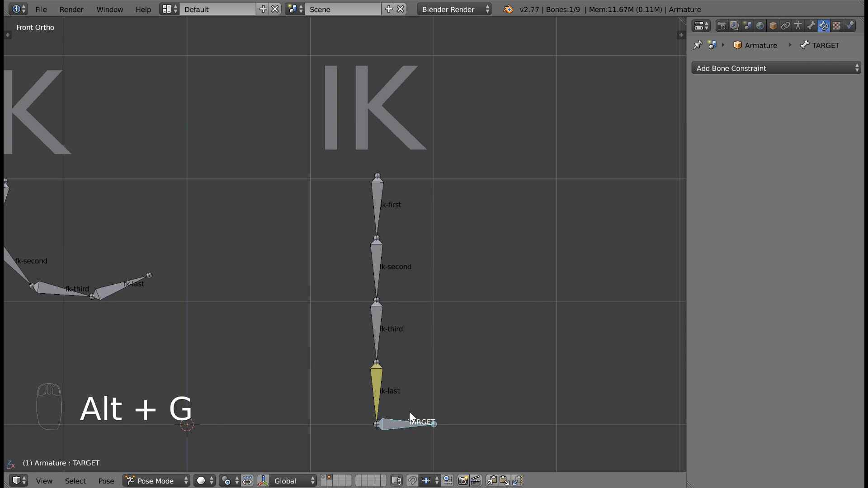
{"action": "key", "text": "Tab"}
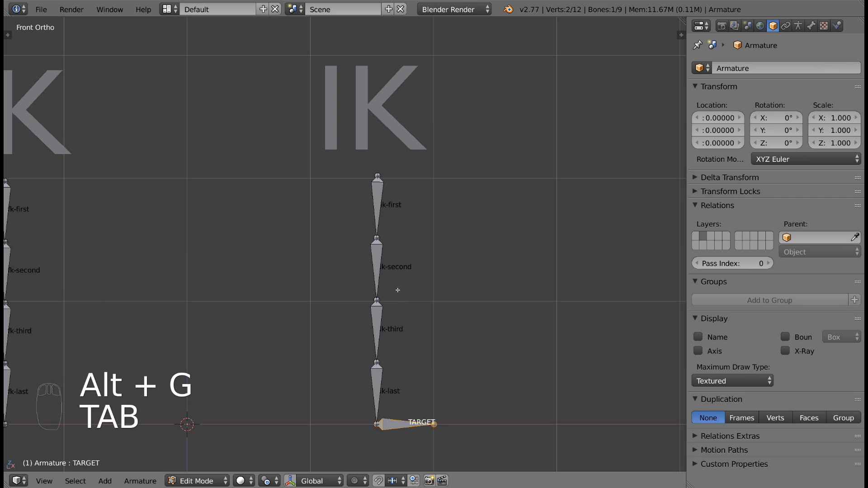
{"action": "key", "text": "shift+d"}
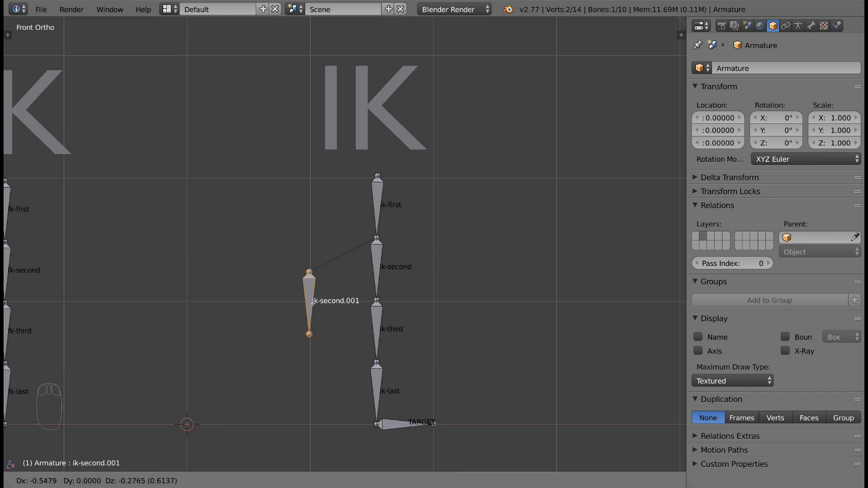
{"action": "key", "text": "alt+p"}
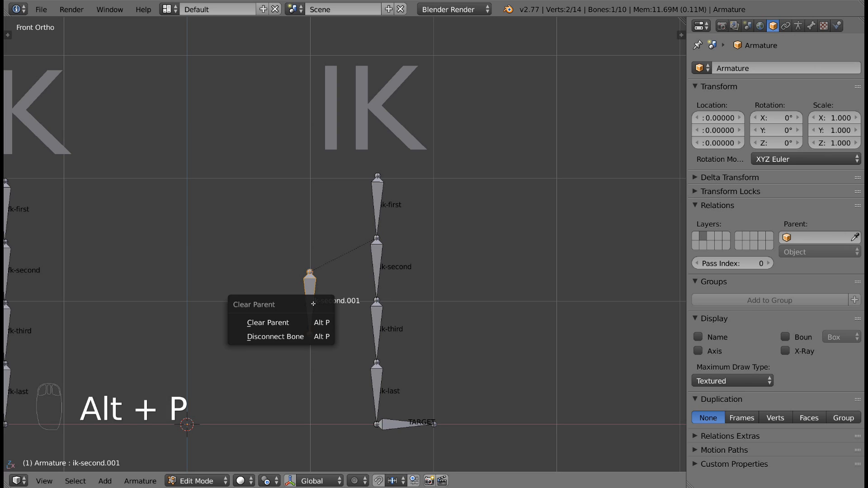
{"action": "mouse_move", "coordinate": [267, 322]}
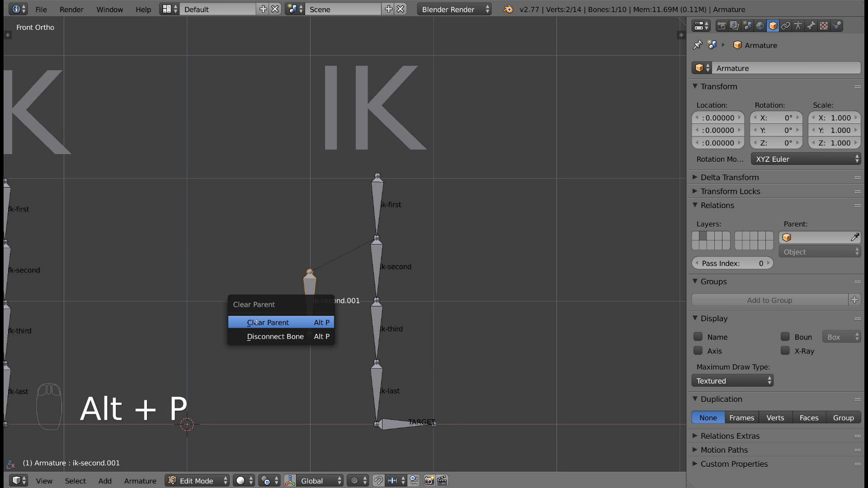
{"action": "left_click", "coordinate": [267, 322]}
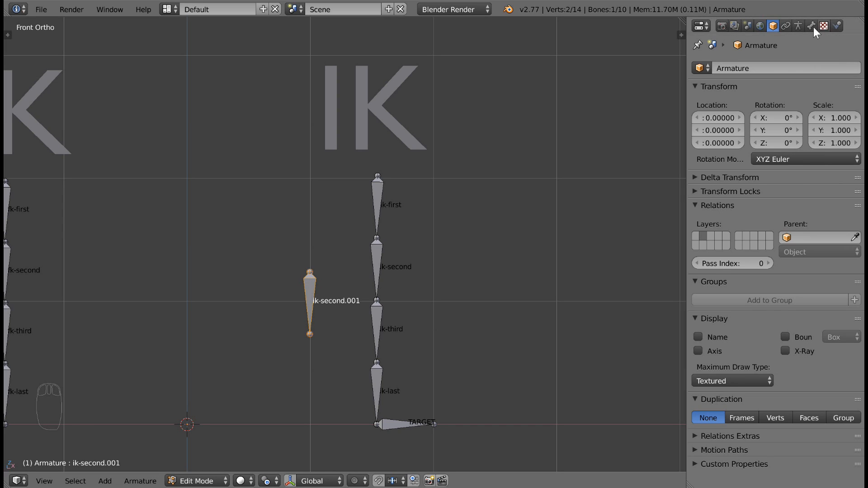
Step: Rename the detached copy POLE-TARGET in Bone properties and select ik-first
{"action": "left_click", "coordinate": [811, 26]}
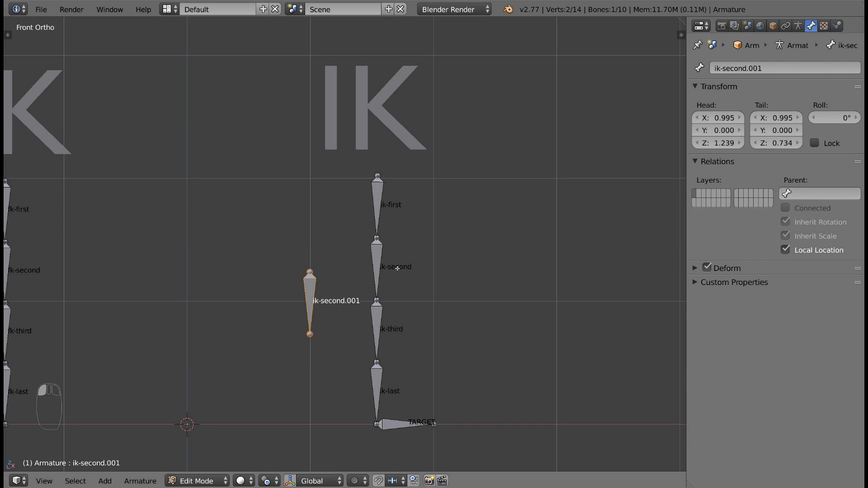
{"action": "left_click", "coordinate": [783, 68]}
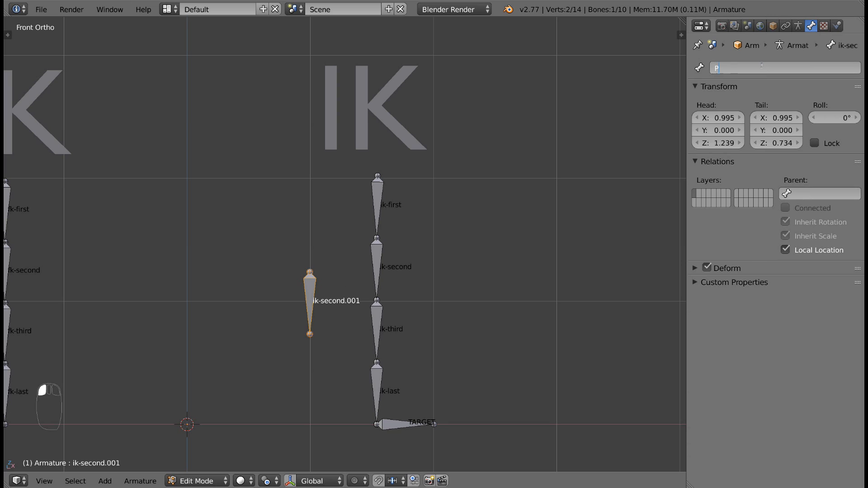
{"action": "type", "text": "POLE-TARGET"}
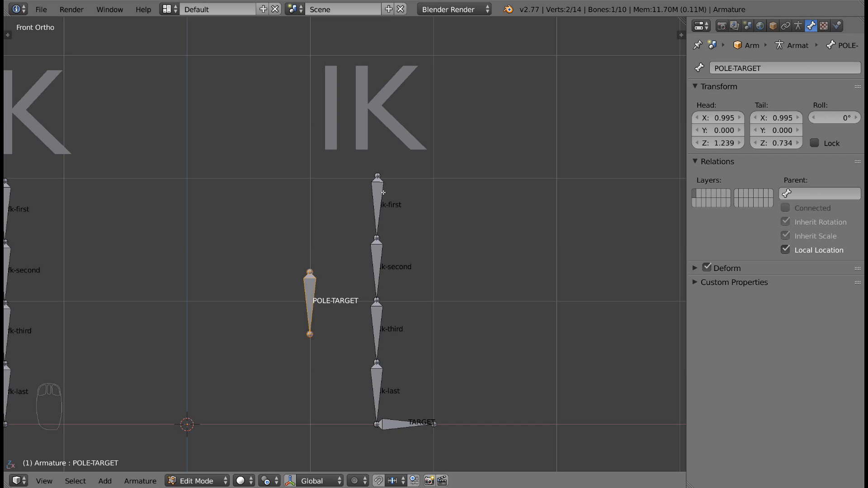
{"action": "left_click", "coordinate": [377, 205]}
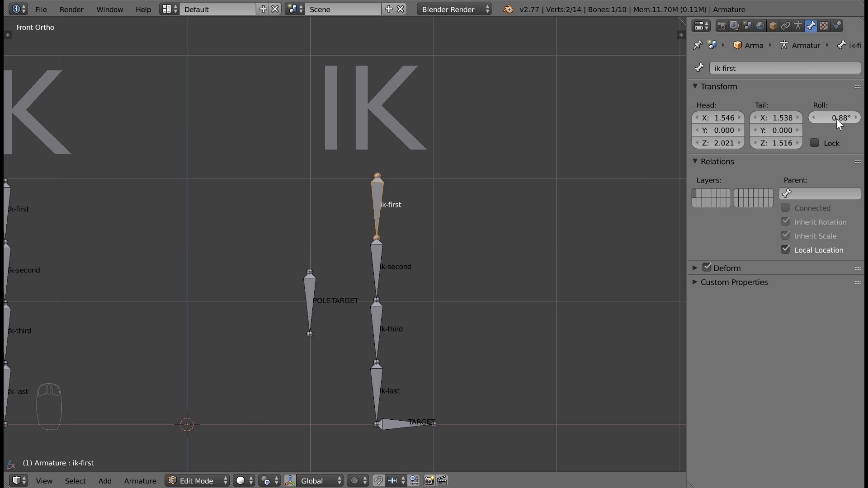
Step: Zero ik-first's roll and check the roll of ik-second, ik-third and POLE-TARGET
{"action": "left_click", "coordinate": [835, 118]}
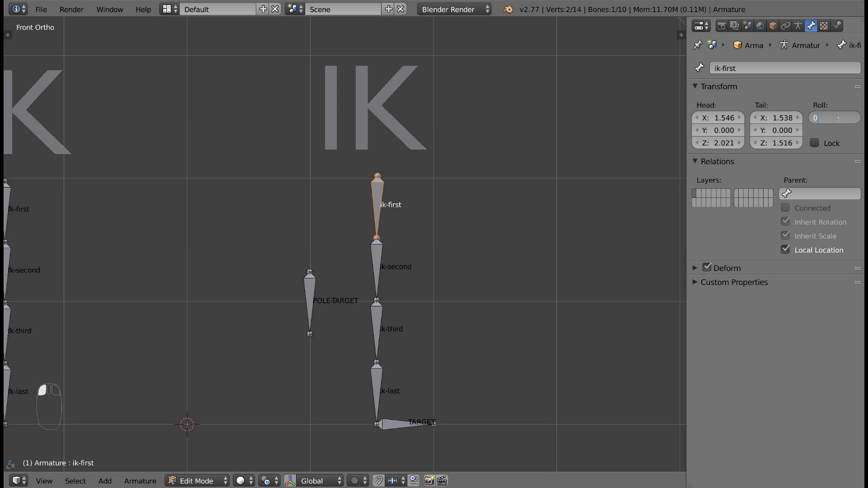
{"action": "left_click", "coordinate": [378, 271]}
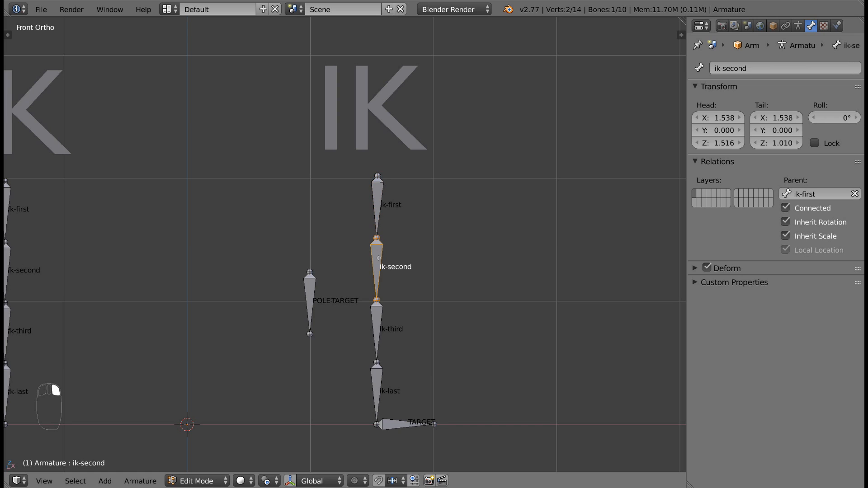
{"action": "left_click", "coordinate": [378, 329]}
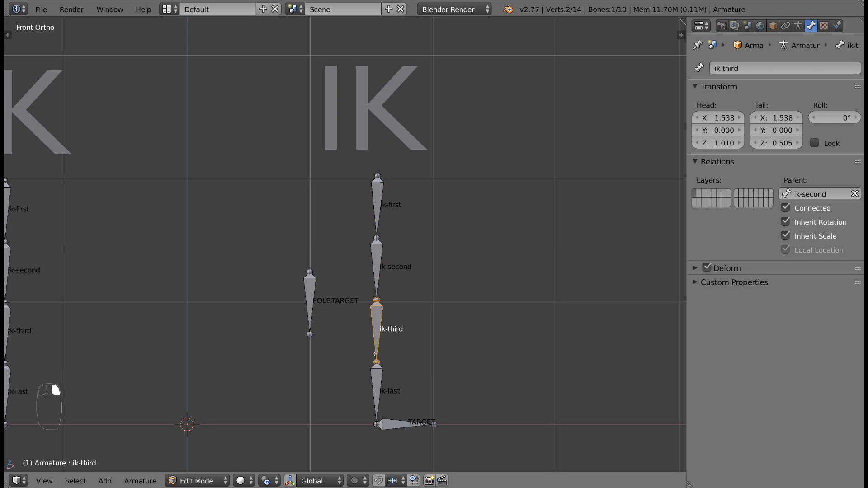
{"action": "left_click", "coordinate": [398, 423]}
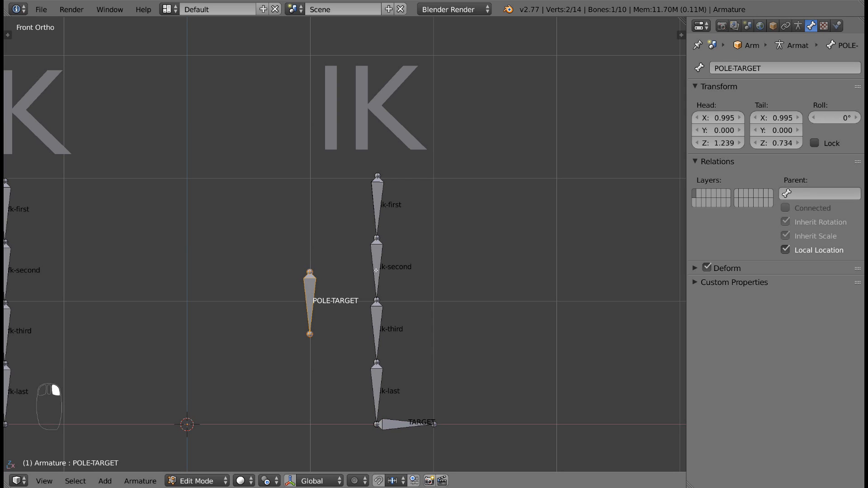
Step: Return to Pose Mode to view ik-last's IK constraint aimed at TARGET with chain length 4
{"action": "left_click", "coordinate": [378, 206]}
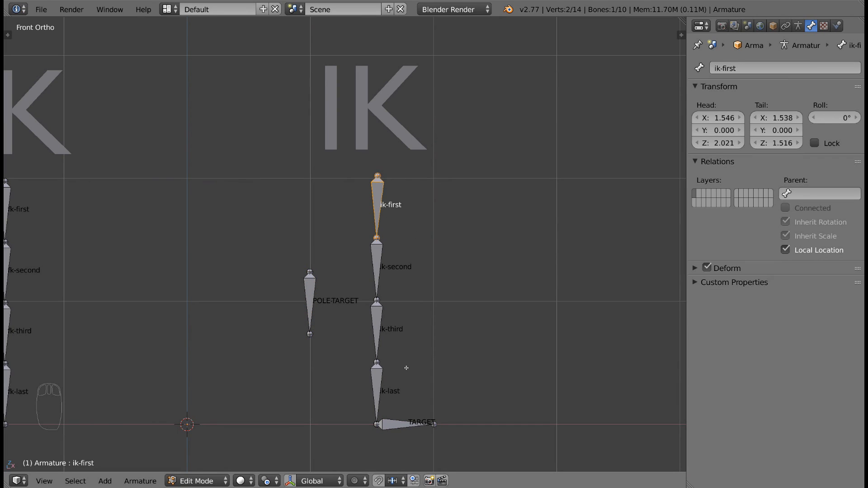
{"action": "key", "text": "Tab"}
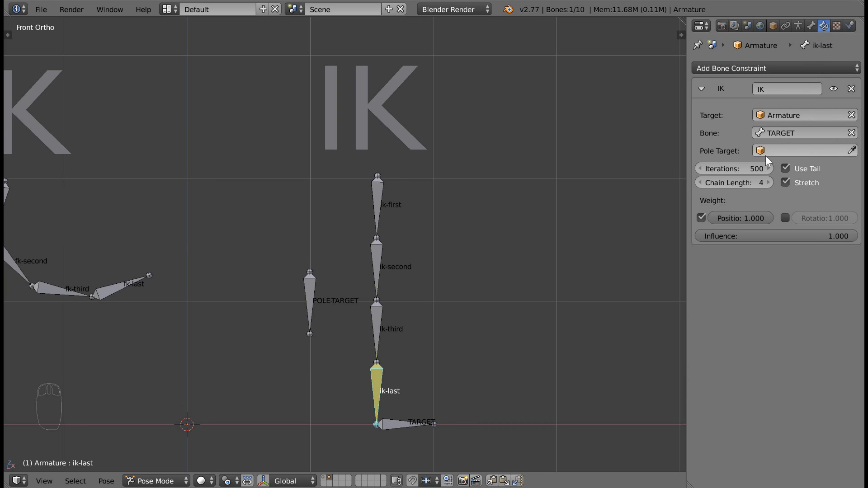
Step: Set the IK constraint's Pole Target to the Armature with POLE-TARGET as the pole bone
{"action": "left_click", "coordinate": [803, 151]}
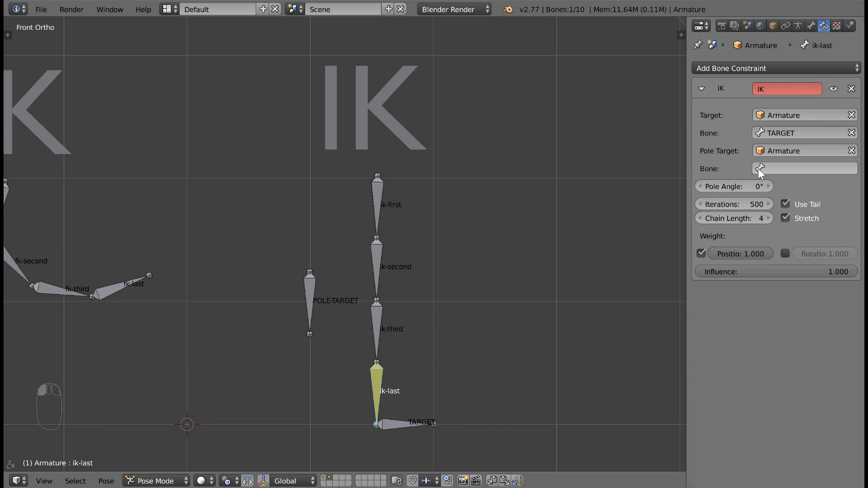
{"action": "left_click", "coordinate": [805, 168]}
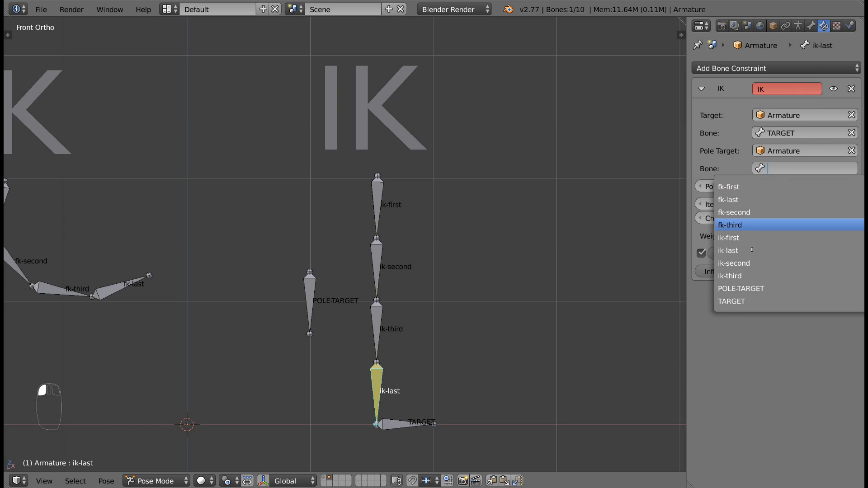
{"action": "left_click", "coordinate": [741, 289]}
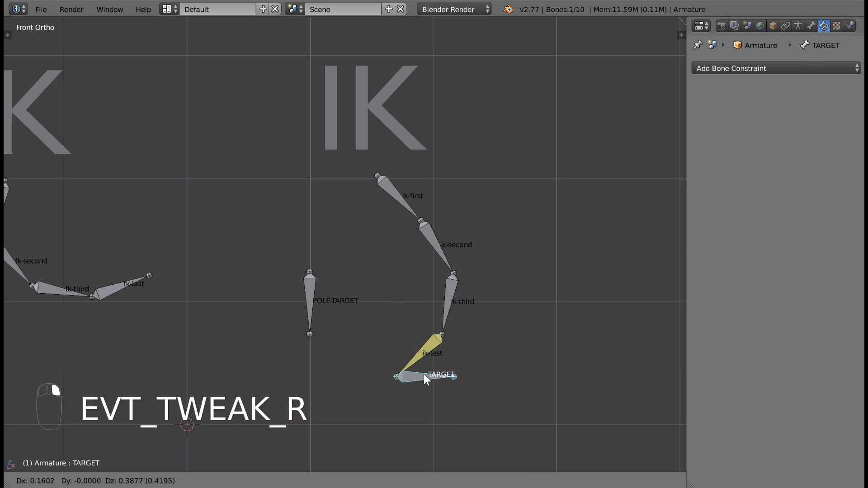
Step: Move TARGET around to test the chain bending after it
{"action": "left_click_drag", "start_coordinate": [426, 377], "coordinate": [407, 423]}
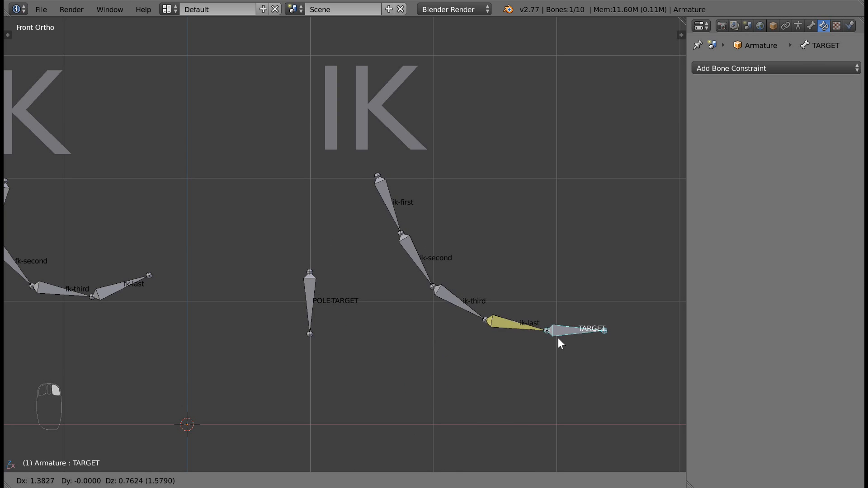
{"action": "left_click_drag", "start_coordinate": [559, 344], "coordinate": [438, 347]}
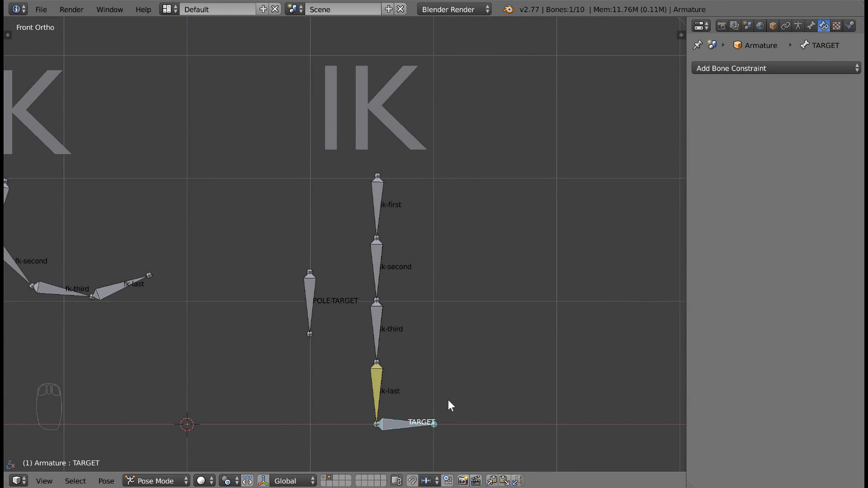
Step: In Edit Mode, parent POLE-TARGET to TARGET keeping the offset
{"action": "key", "text": "Tab"}
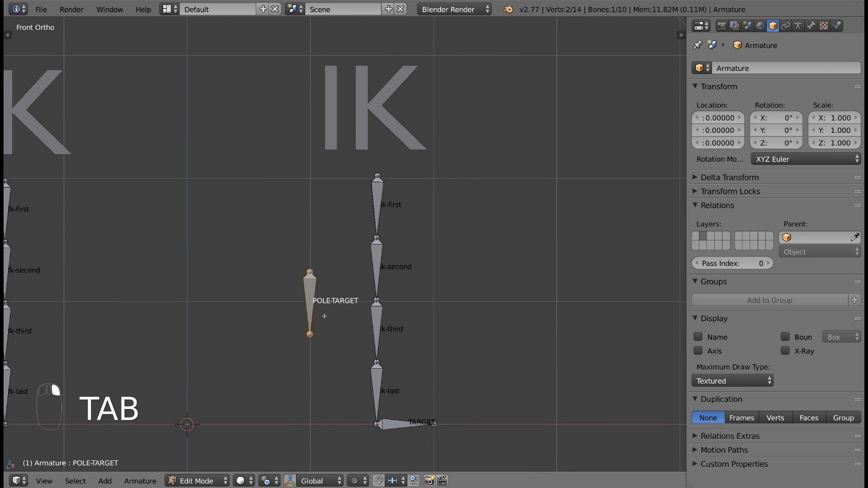
{"action": "left_click", "coordinate": [399, 423]}
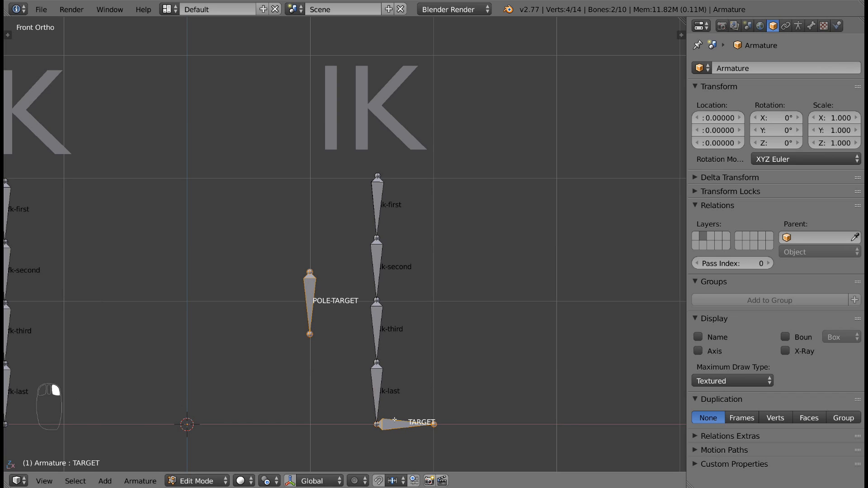
{"action": "key", "text": "ctrl+p"}
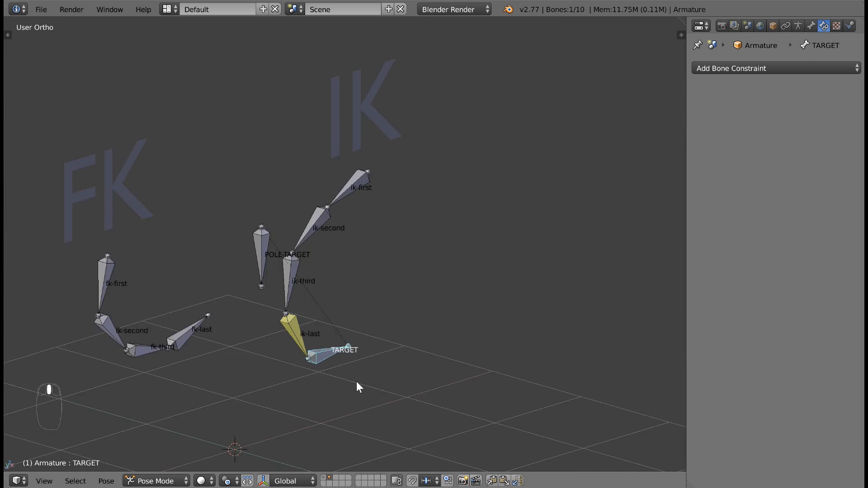
Step: Back in Pose Mode, orbit the rig and rotate TARGET to confirm the pole follows
{"action": "left_click_drag", "start_coordinate": [358, 387], "coordinate": [386, 396]}
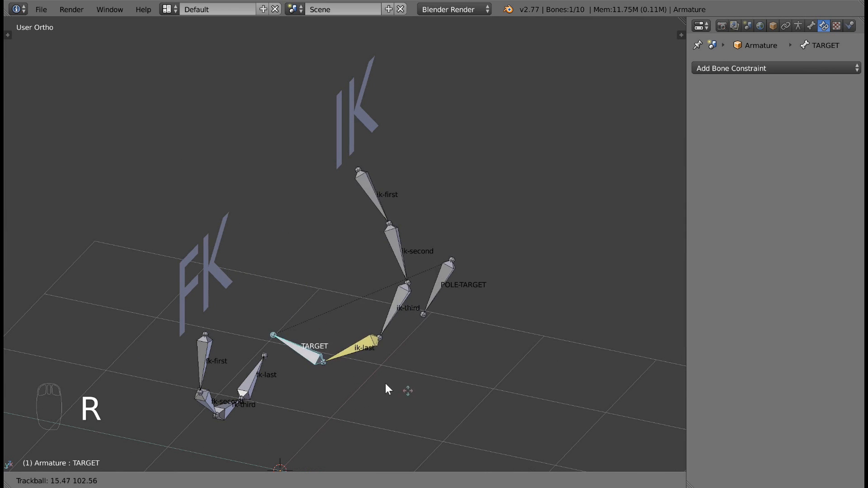
{"action": "key", "text": "alt+r"}
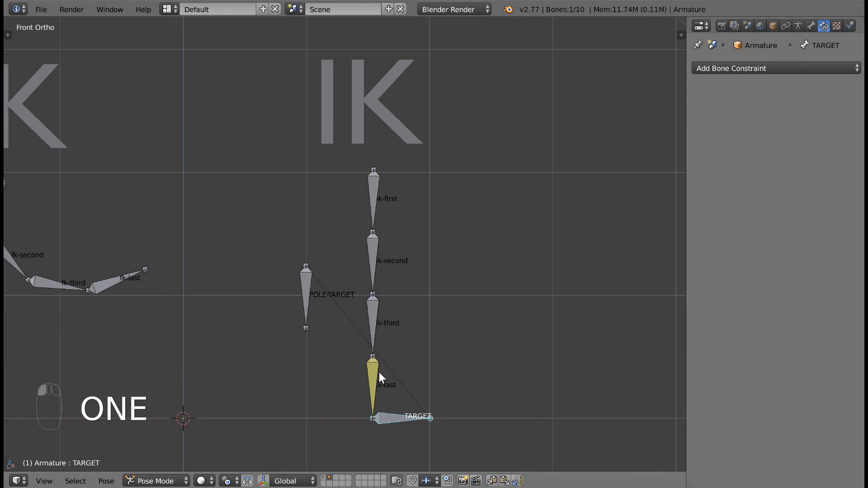
Step: Move POLE-TARGET lower left below the bent IK chain
{"action": "left_click", "coordinate": [374, 382]}
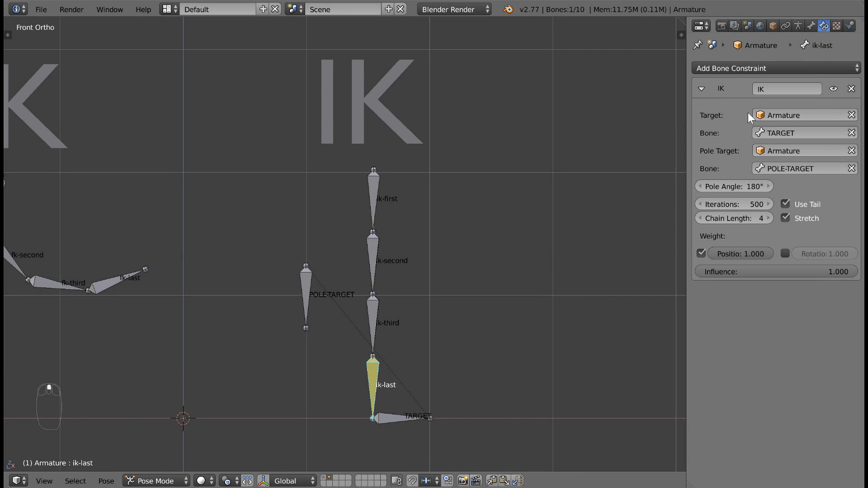
{"action": "mouse_move", "coordinate": [776, 277]}
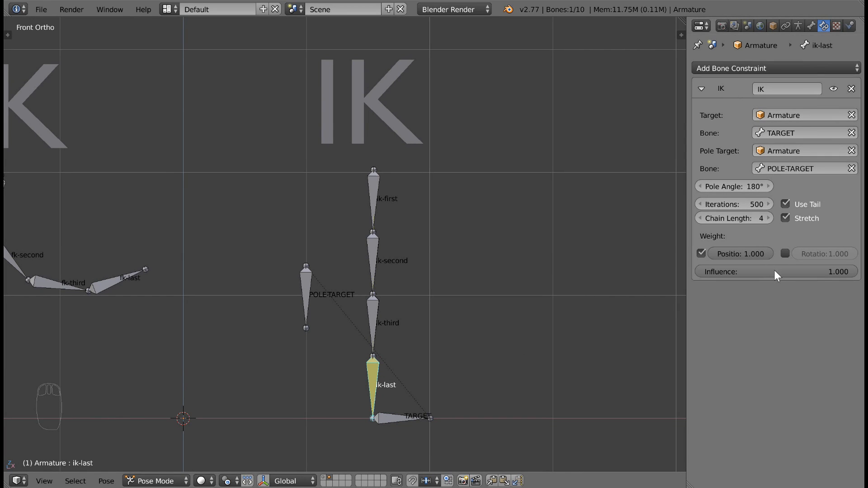
{"action": "mouse_move", "coordinate": [820, 274]}
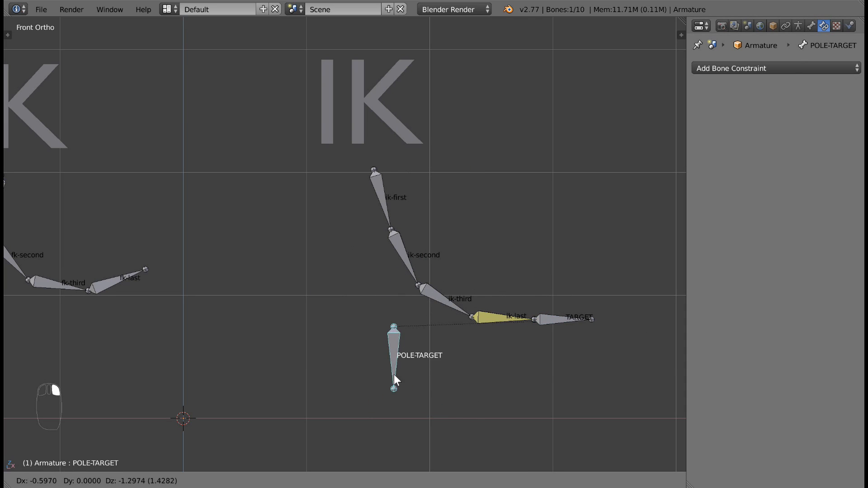
{"action": "left_click_drag", "start_coordinate": [393, 354], "coordinate": [297, 404]}
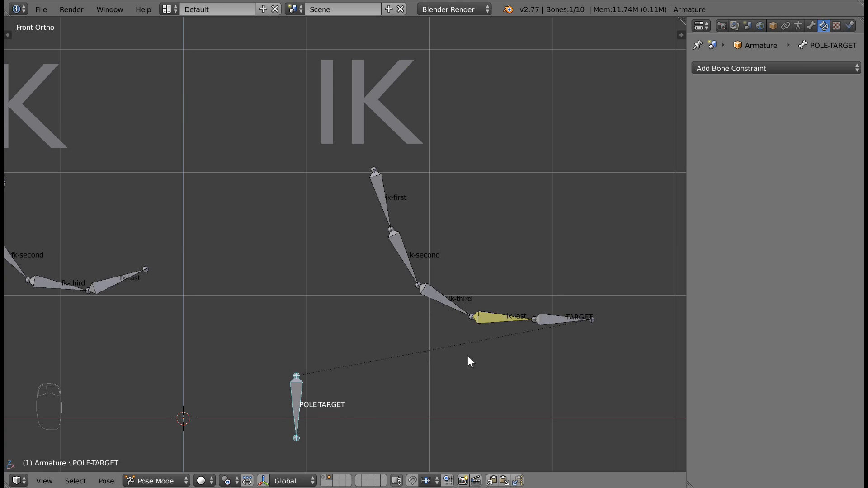
Step: Slide ik-last's IK Influence from almost zero back to full 1.000
{"action": "left_click", "coordinate": [488, 317]}
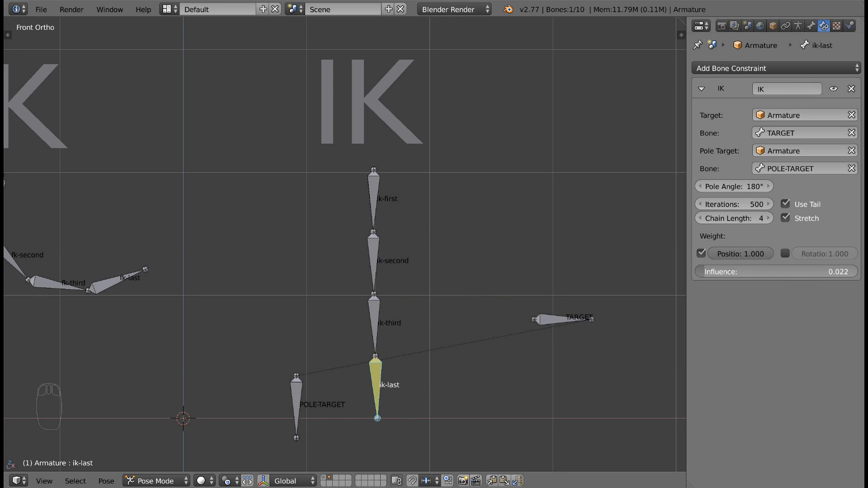
{"action": "left_click_drag", "start_coordinate": [776, 272], "coordinate": [830, 272]}
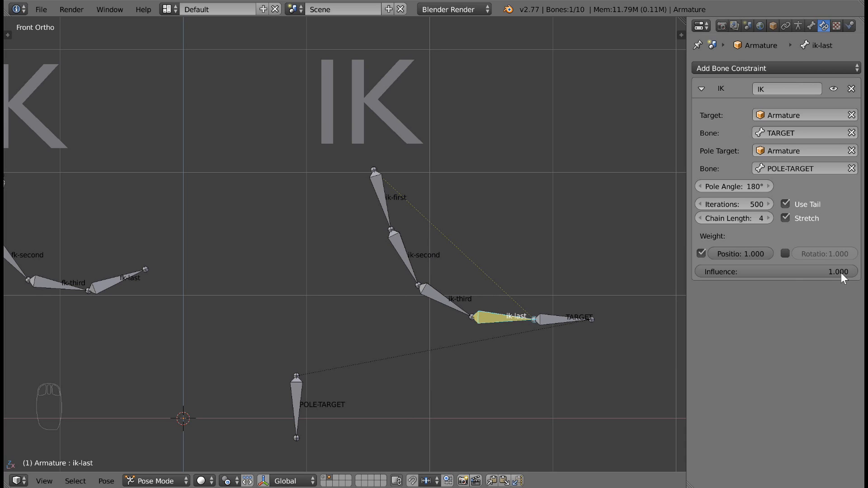
{"action": "mouse_move", "coordinate": [789, 293]}
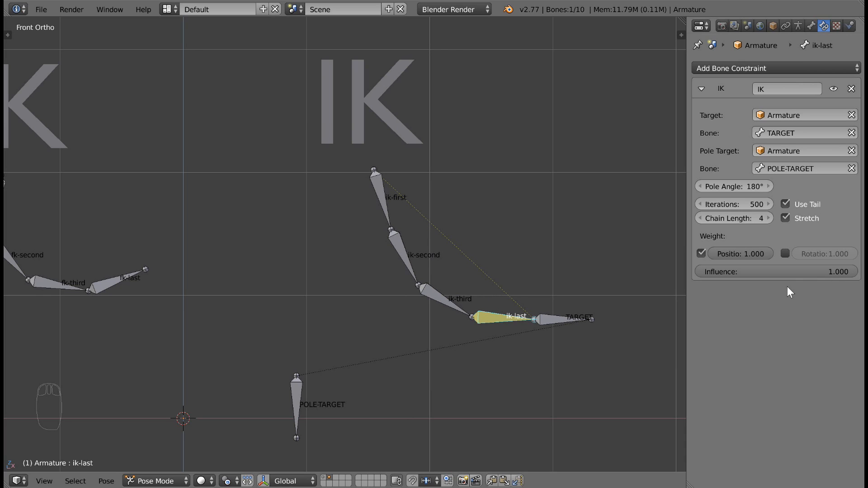
{"action": "mouse_move", "coordinate": [792, 279]}
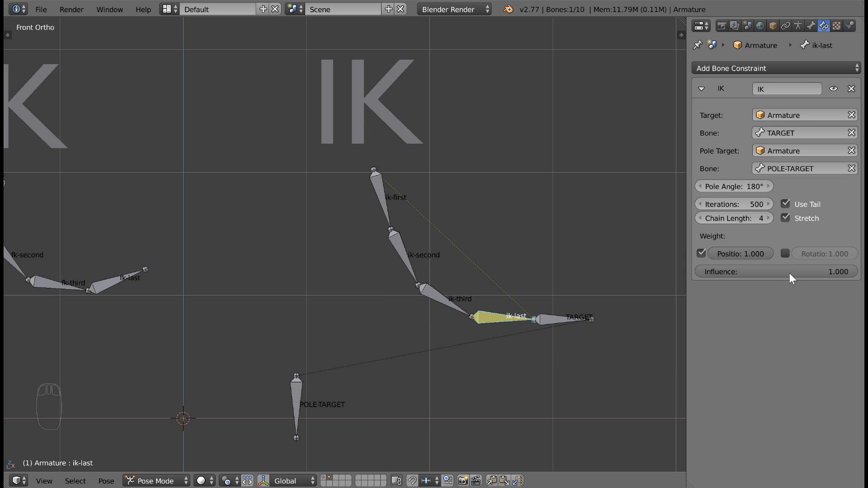
Step: Insert a keyframe on the IK Influence at 1.000
{"action": "right_click", "coordinate": [775, 271]}
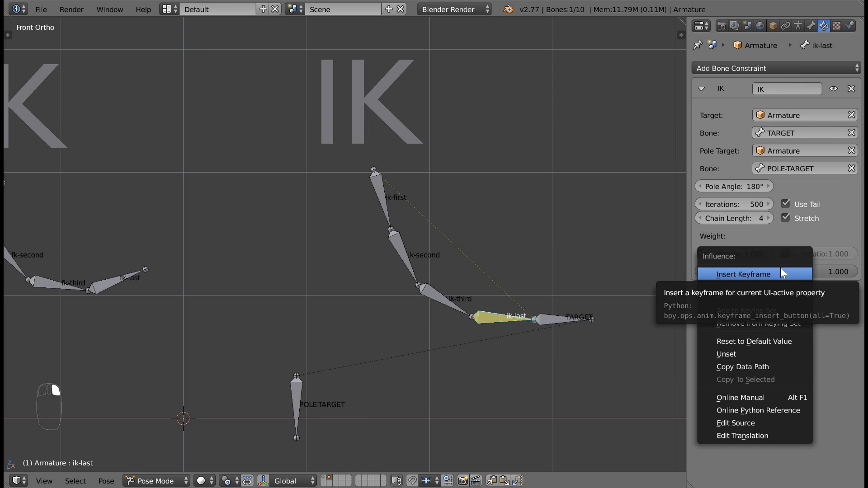
{"action": "mouse_move", "coordinate": [741, 280]}
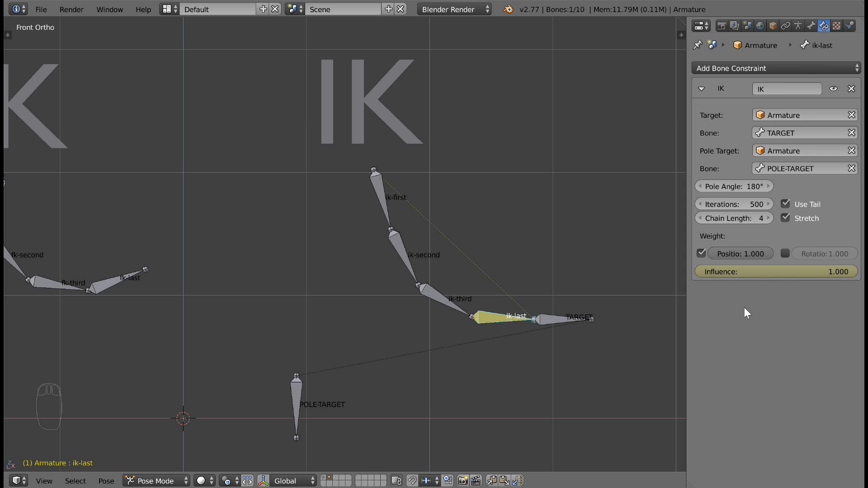
{"action": "right_click", "coordinate": [775, 271]}
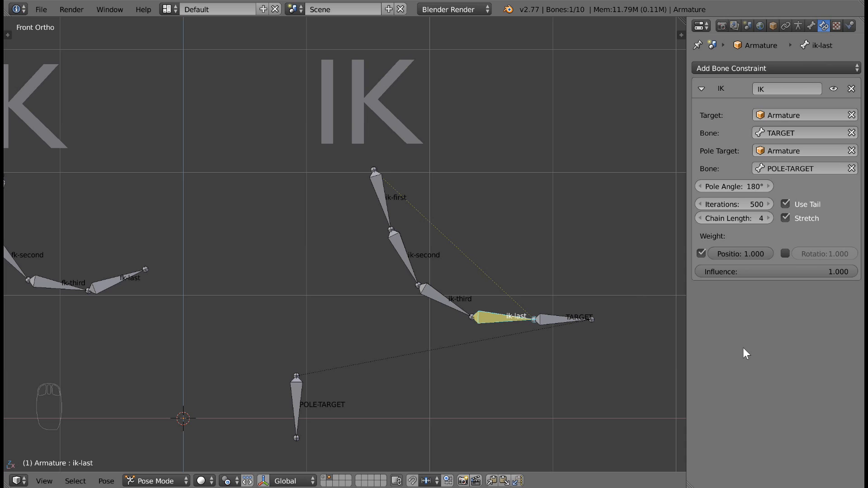
{"action": "mouse_move", "coordinate": [778, 278]}
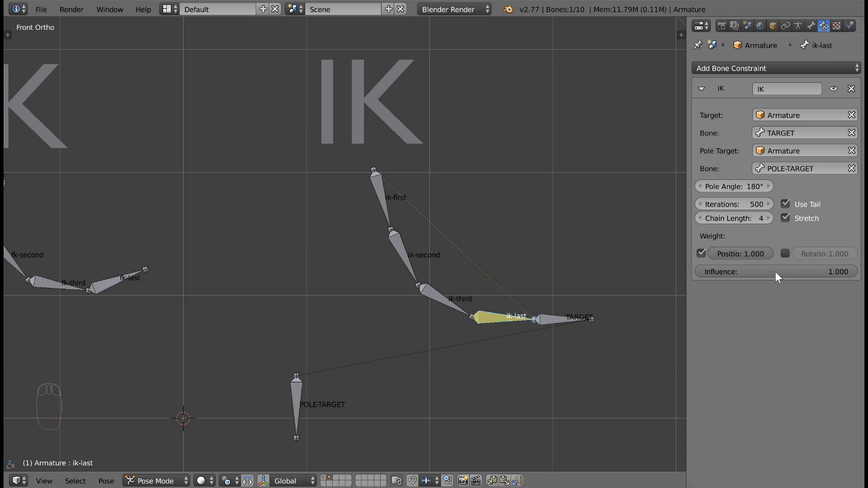
{"action": "right_click", "coordinate": [775, 271]}
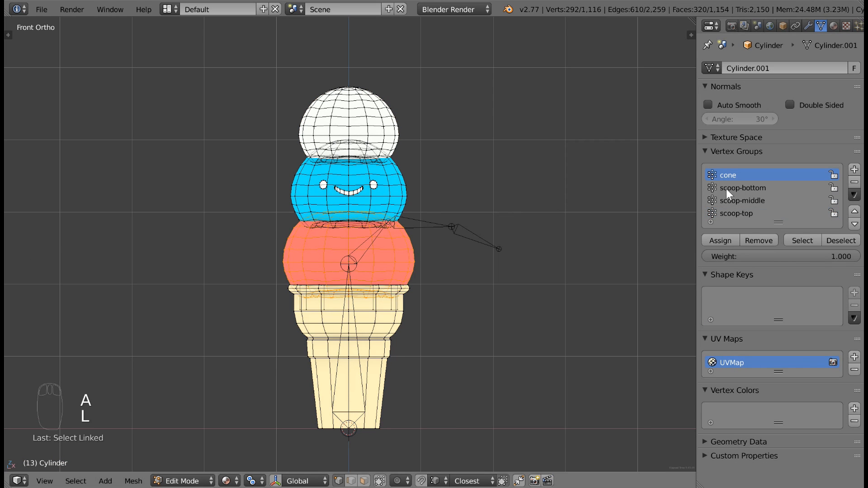
Step: Switch to the ice-cream rig and leave Edit Mode to preview its tilted scoops
{"action": "key", "text": "Tab"}
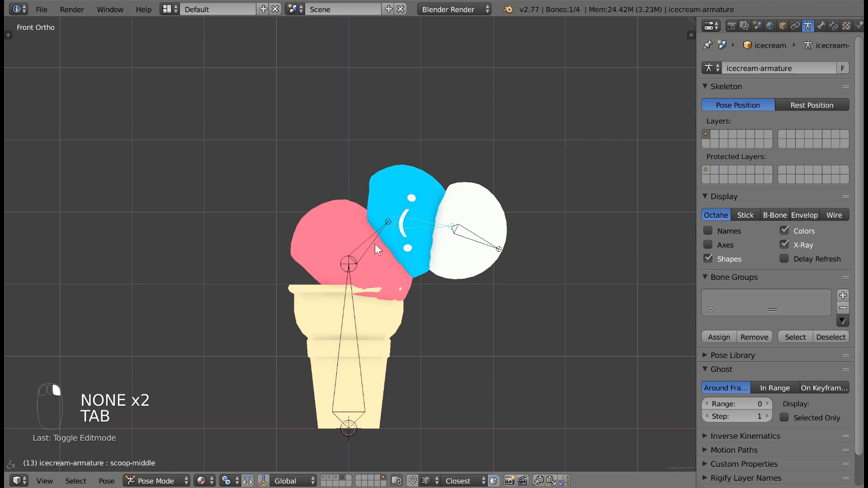